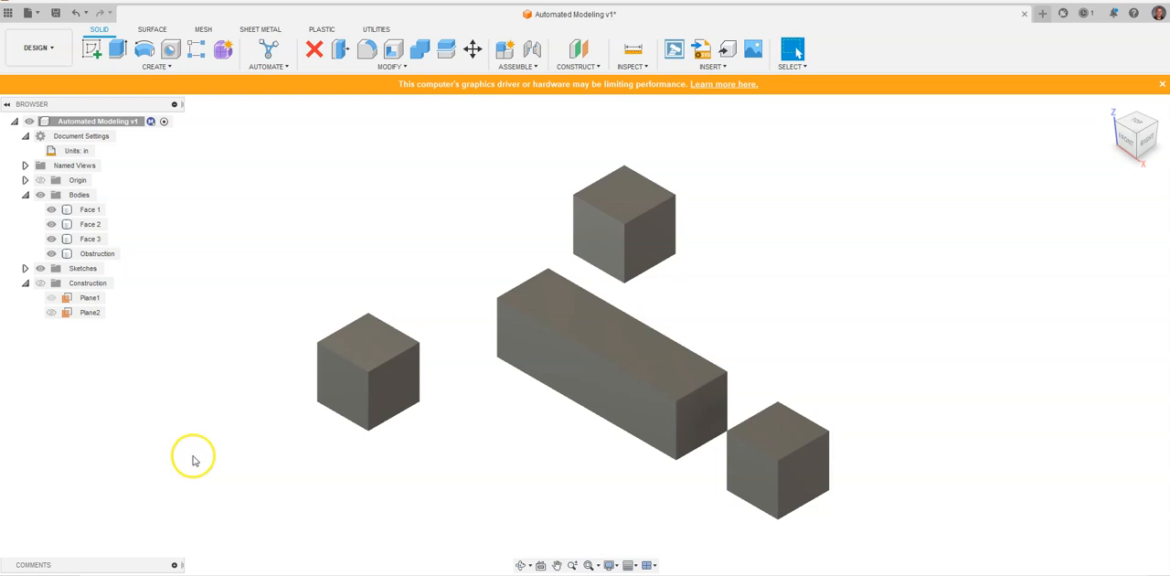
pyautogui.moveTo(361, 228)
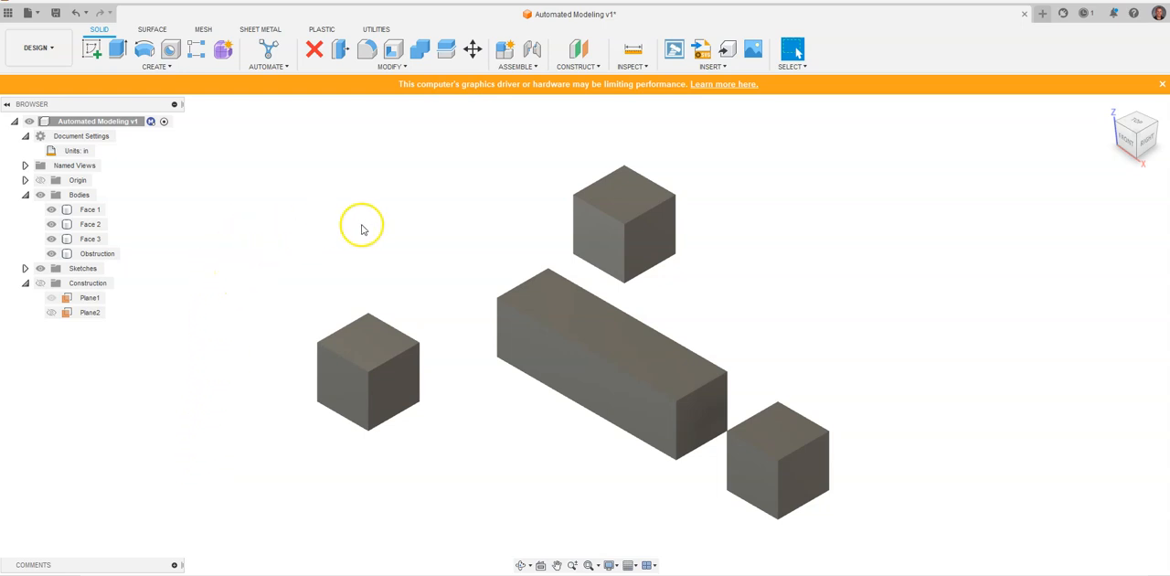
pyautogui.moveTo(217, 190)
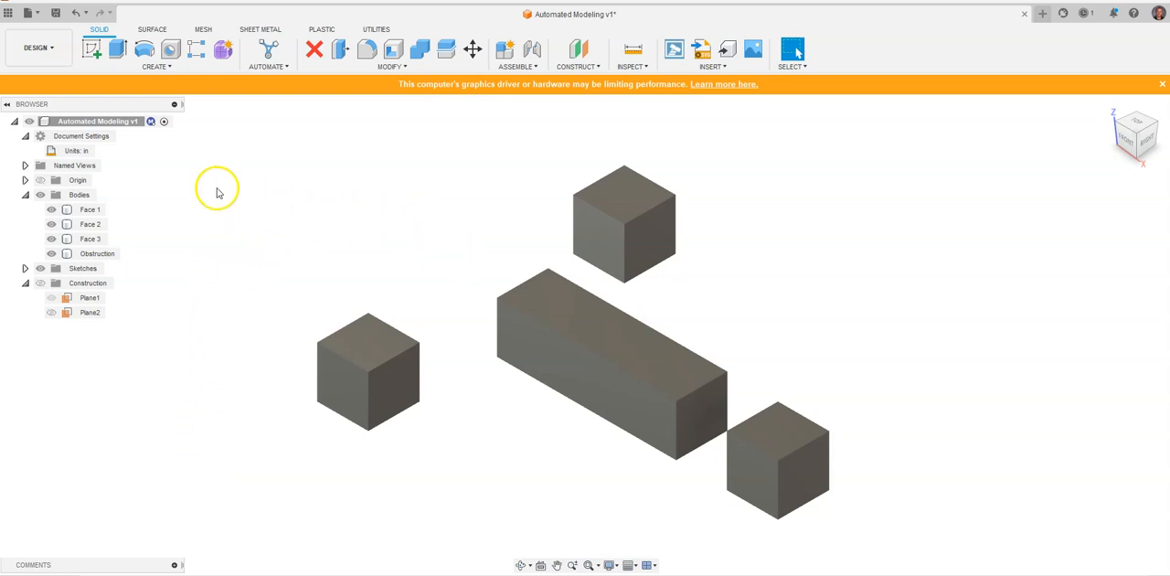
# Start Automated Modeling and pick cube faces as the faces to connect
pyautogui.click(89, 210)
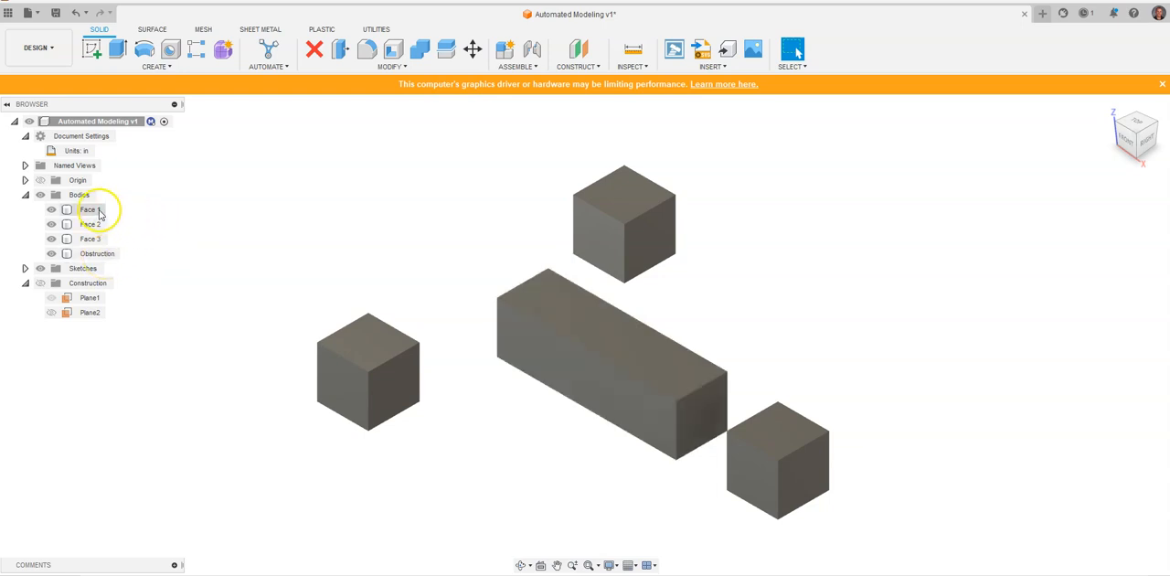
pyautogui.moveTo(203, 232)
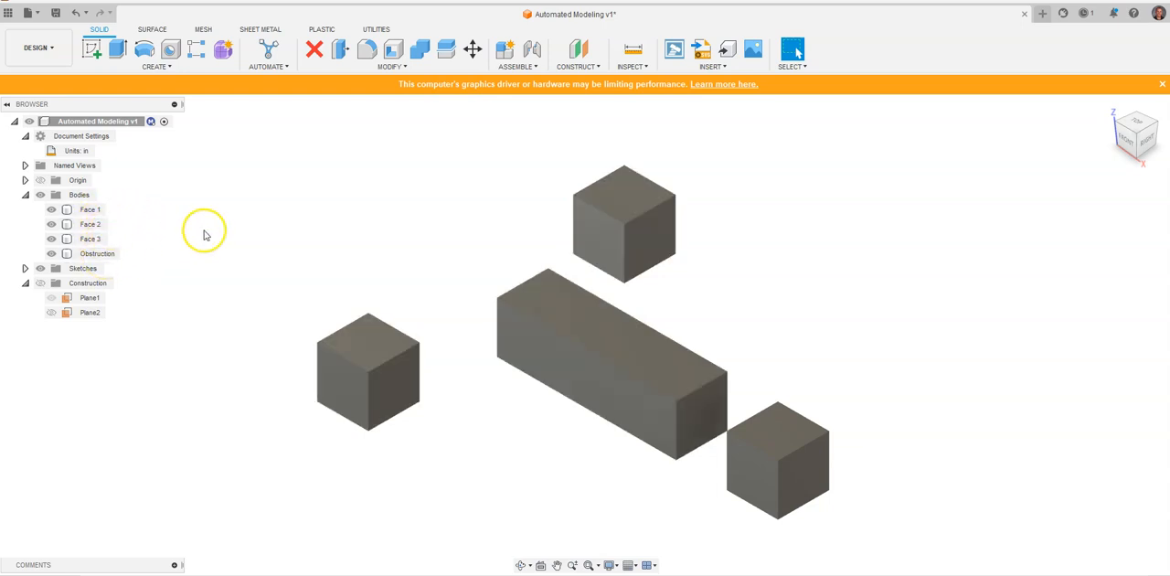
pyautogui.moveTo(320, 237)
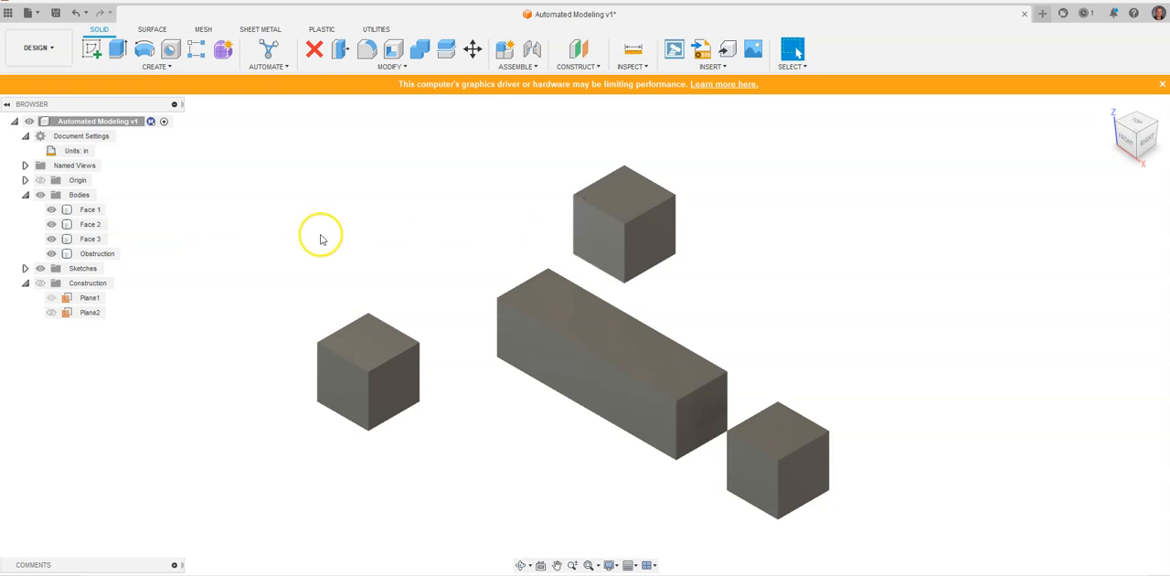
pyautogui.click(98, 253)
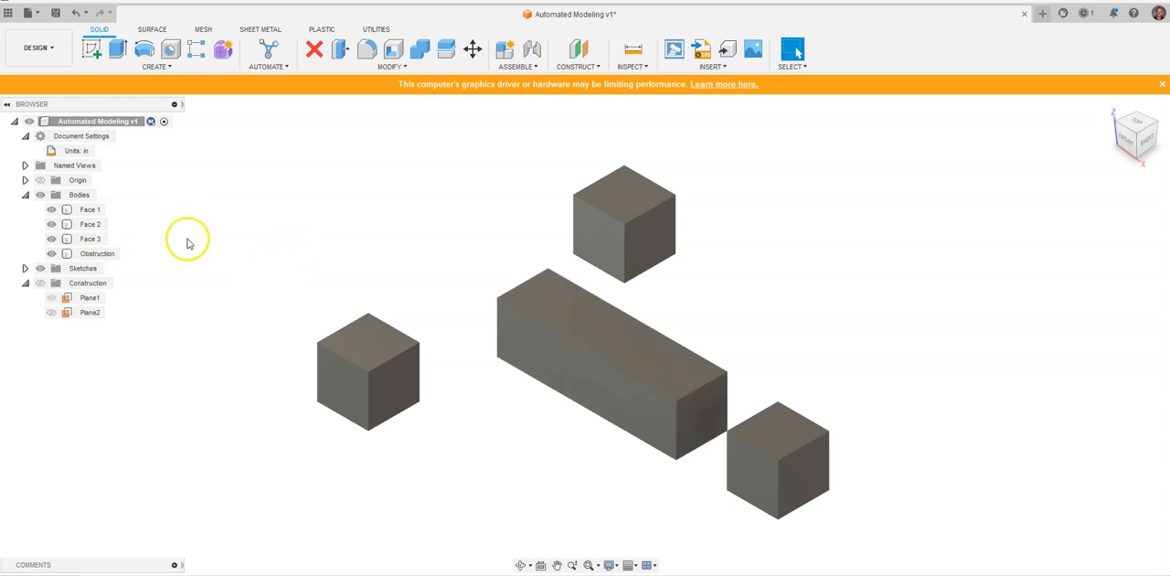
pyautogui.moveTo(302, 189)
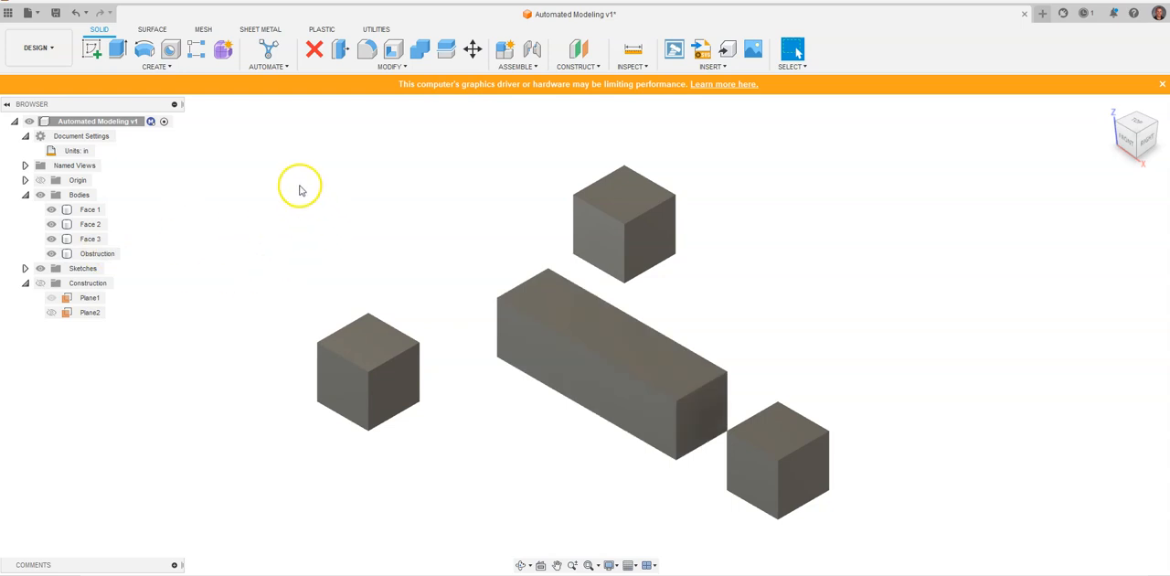
pyautogui.moveTo(409, 220)
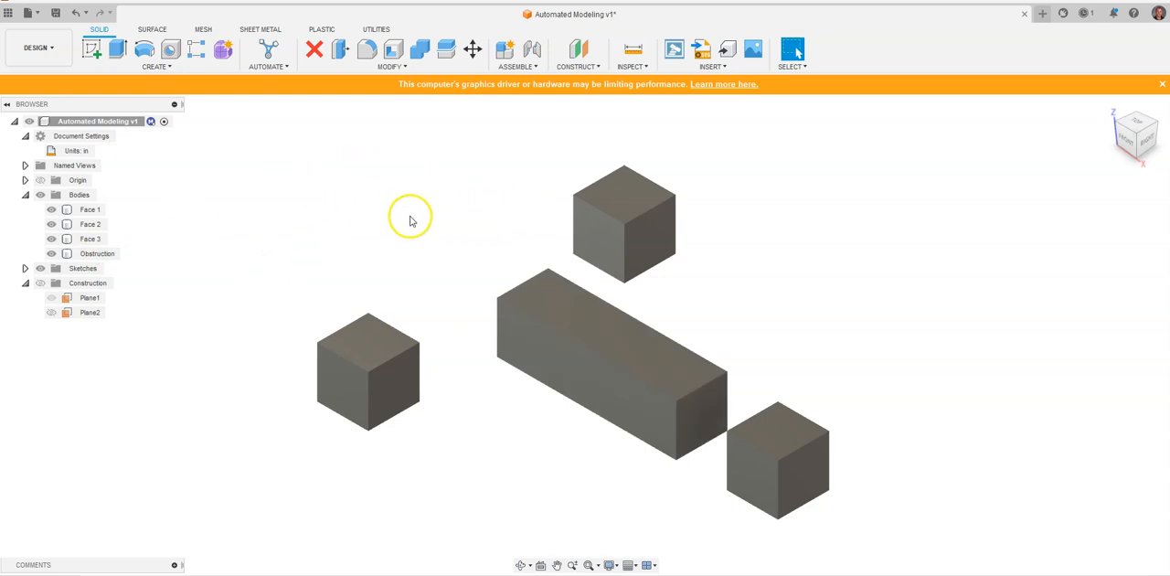
pyautogui.moveTo(333, 256)
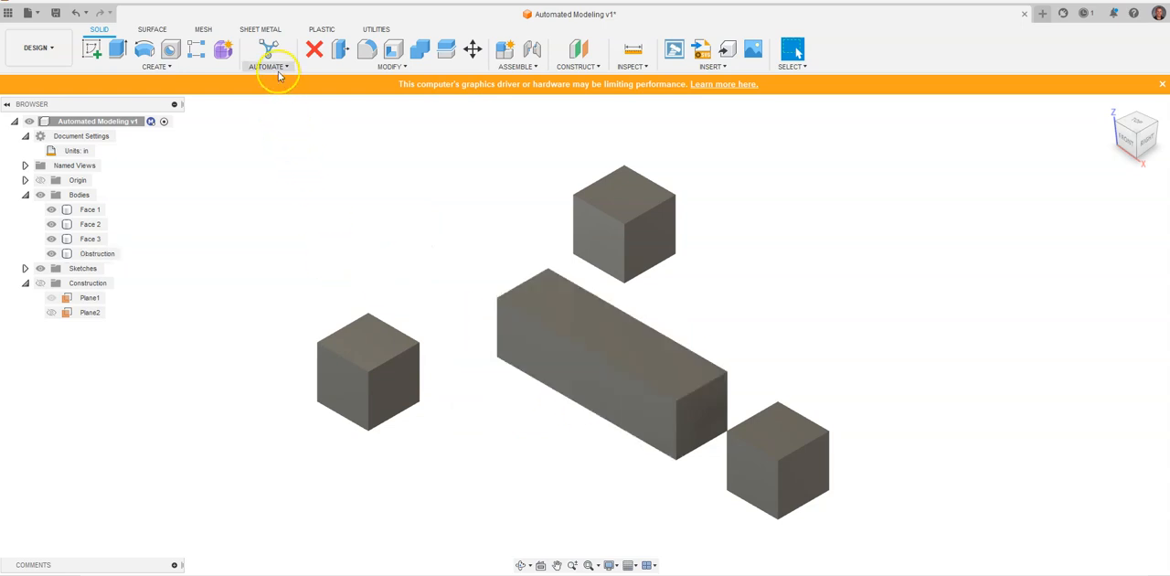
pyautogui.click(265, 66)
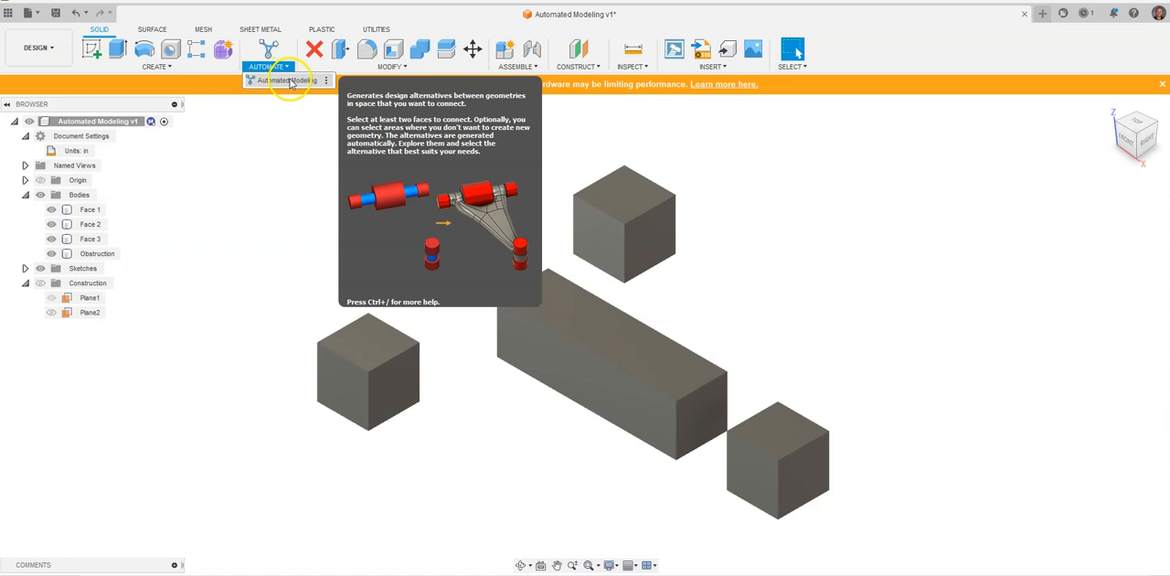
pyautogui.click(287, 81)
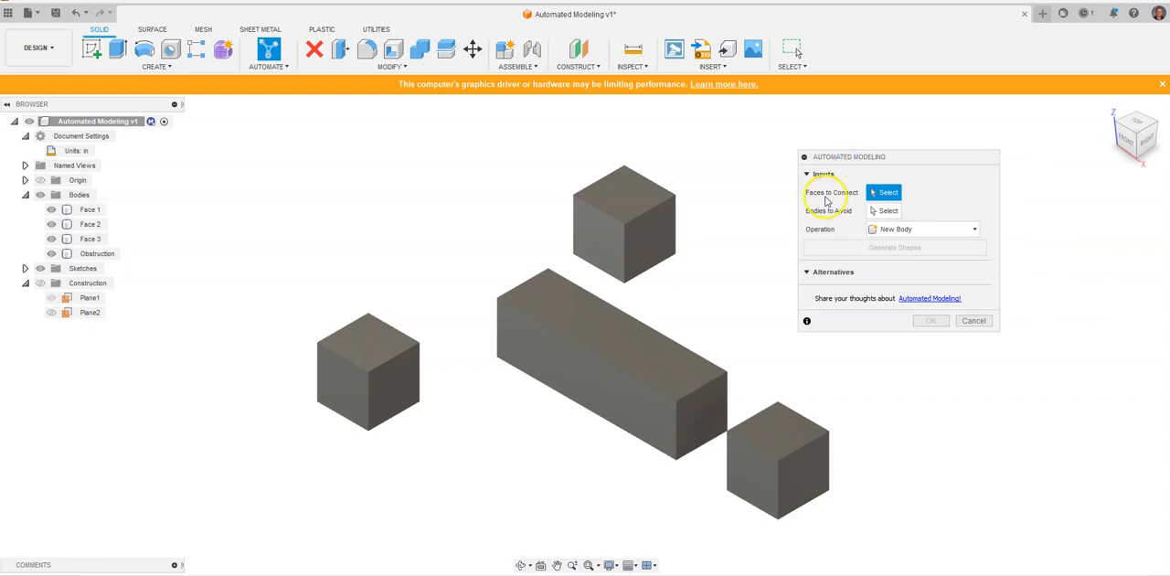
pyautogui.moveTo(839, 199)
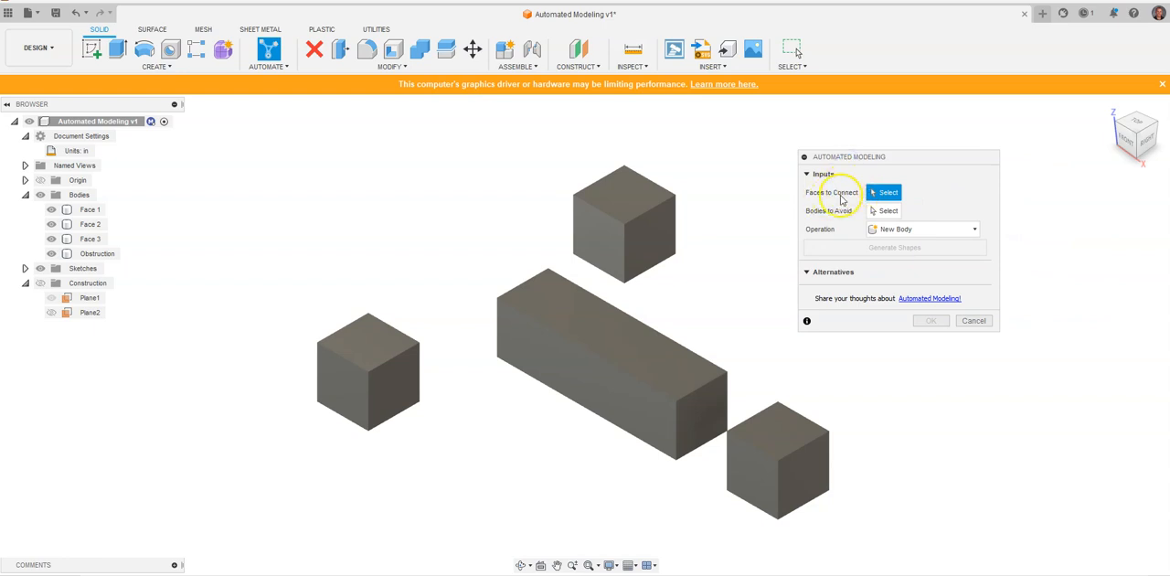
pyautogui.moveTo(838, 201)
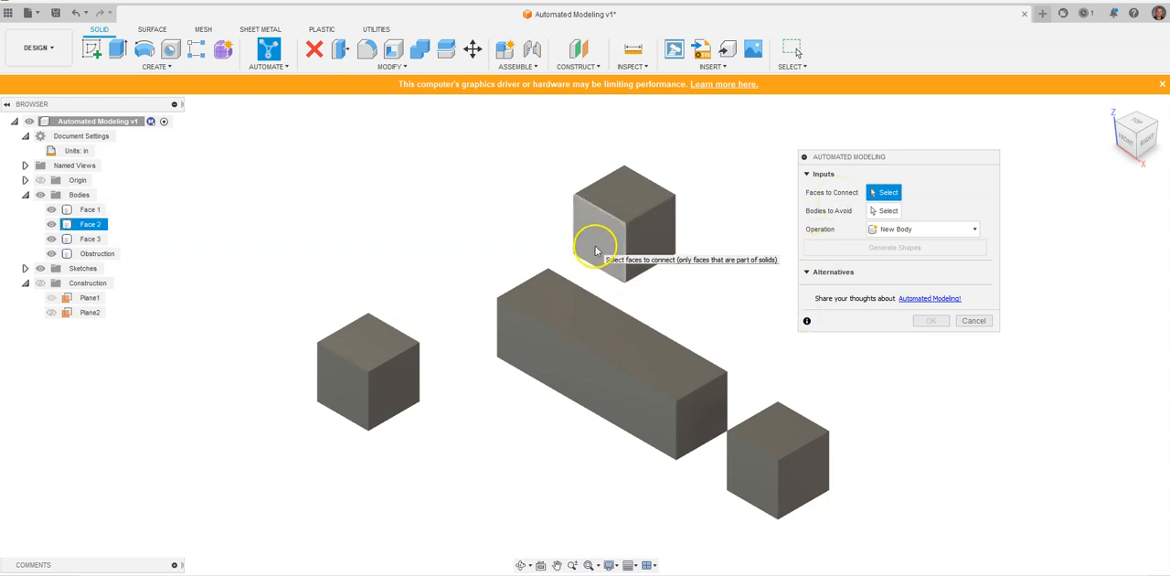
pyautogui.click(595, 251)
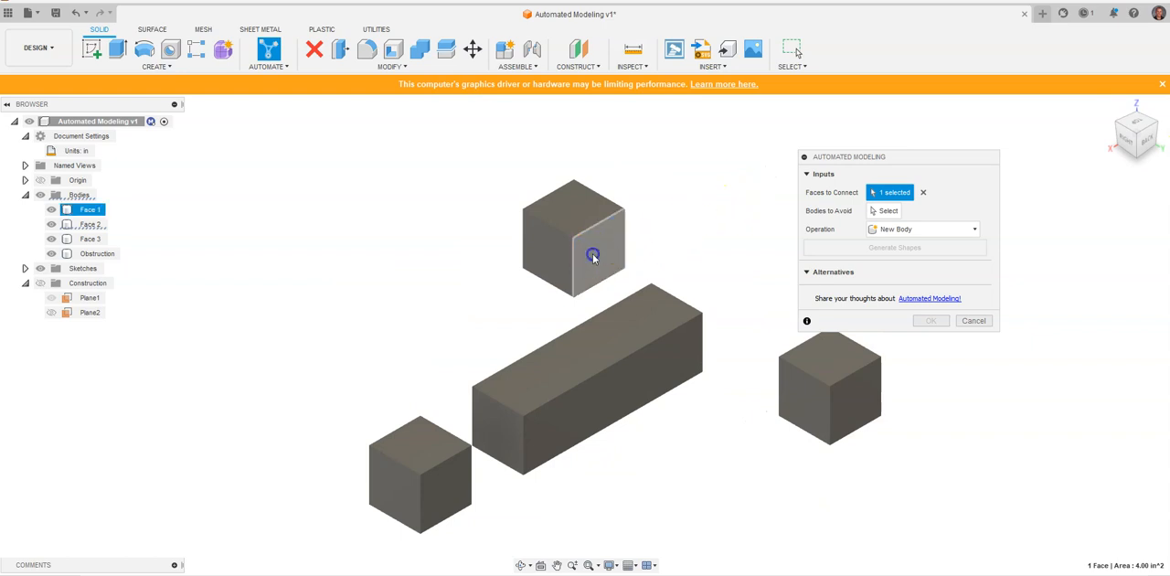
pyautogui.click(592, 254)
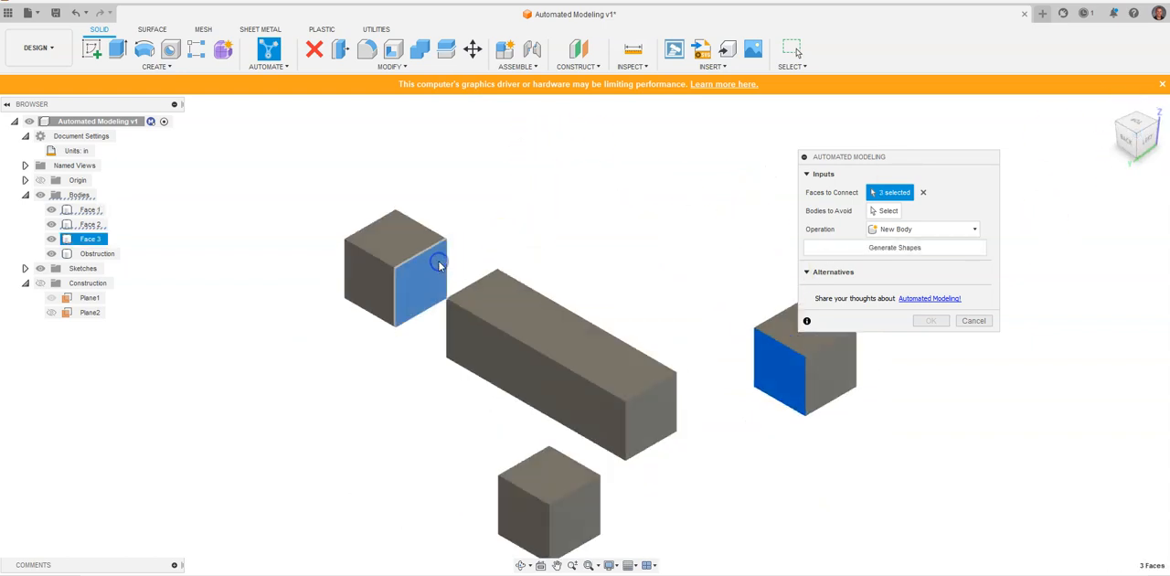
pyautogui.moveTo(551, 218)
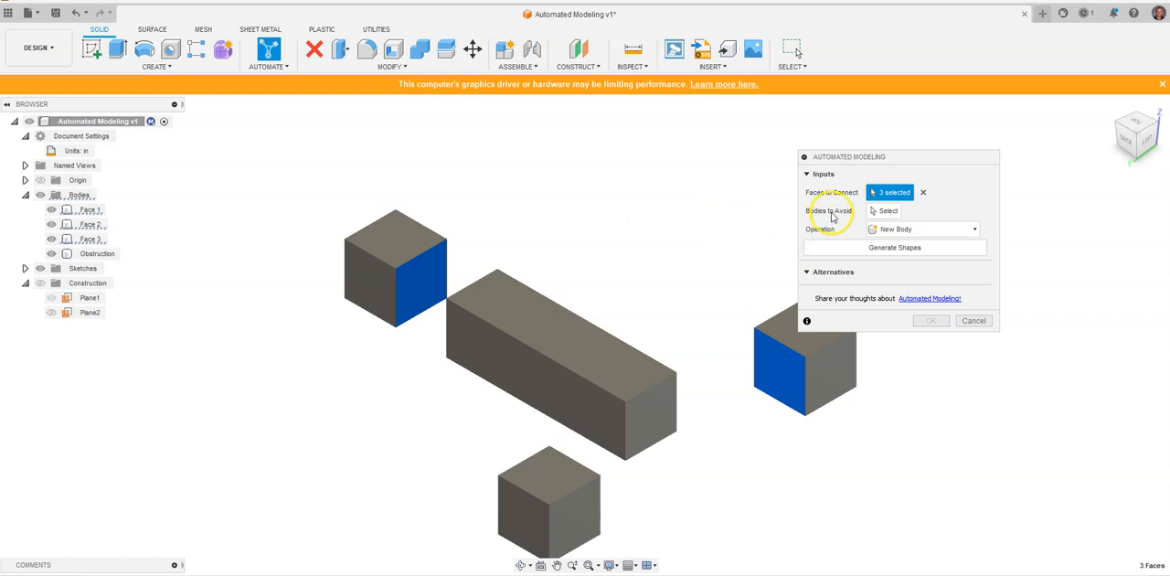
# Set the long obstruction block as a body to avoid, with operation New Component
pyautogui.click(884, 210)
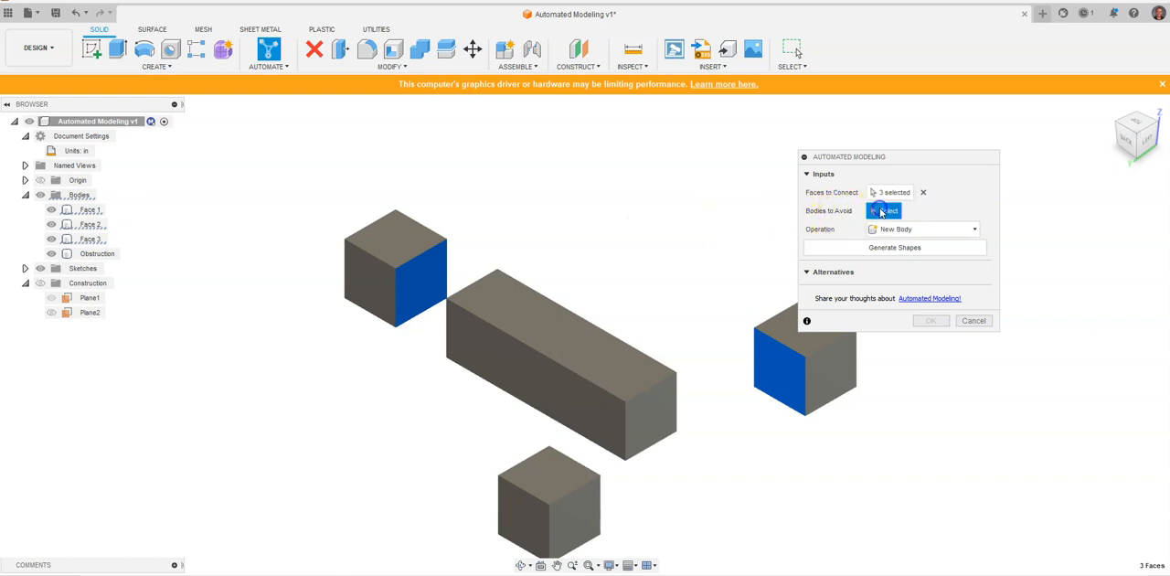
pyautogui.click(559, 332)
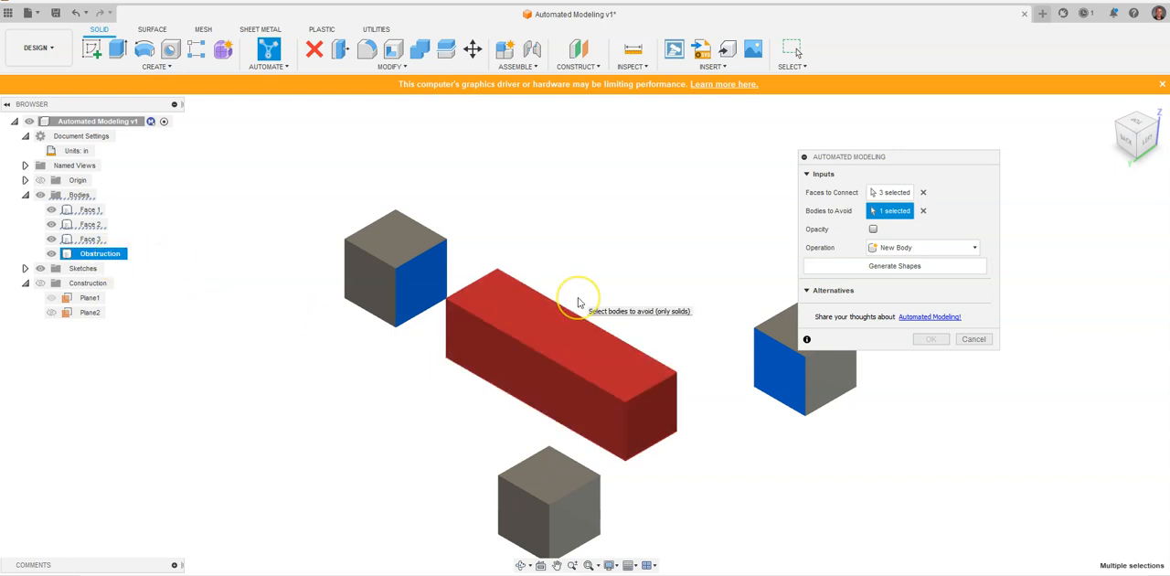
pyautogui.moveTo(577, 302)
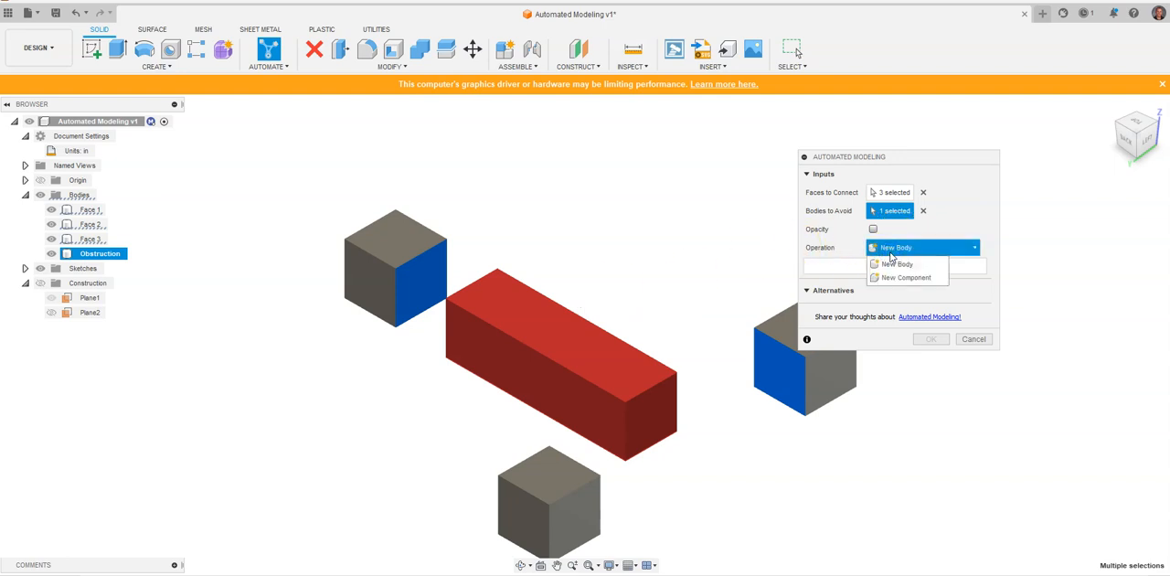
pyautogui.moveTo(898, 282)
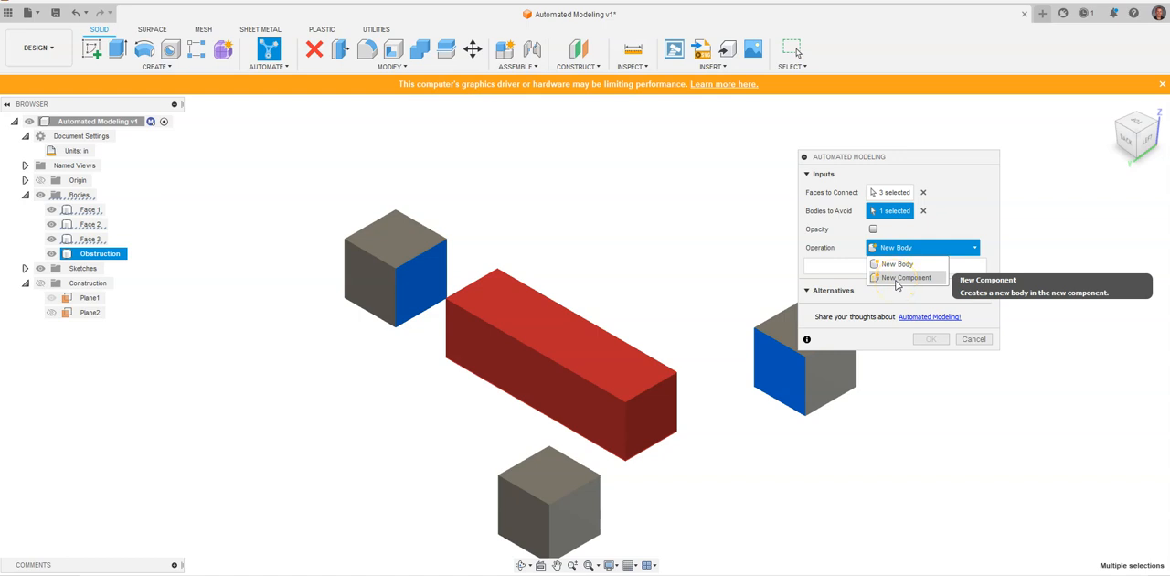
pyautogui.click(906, 278)
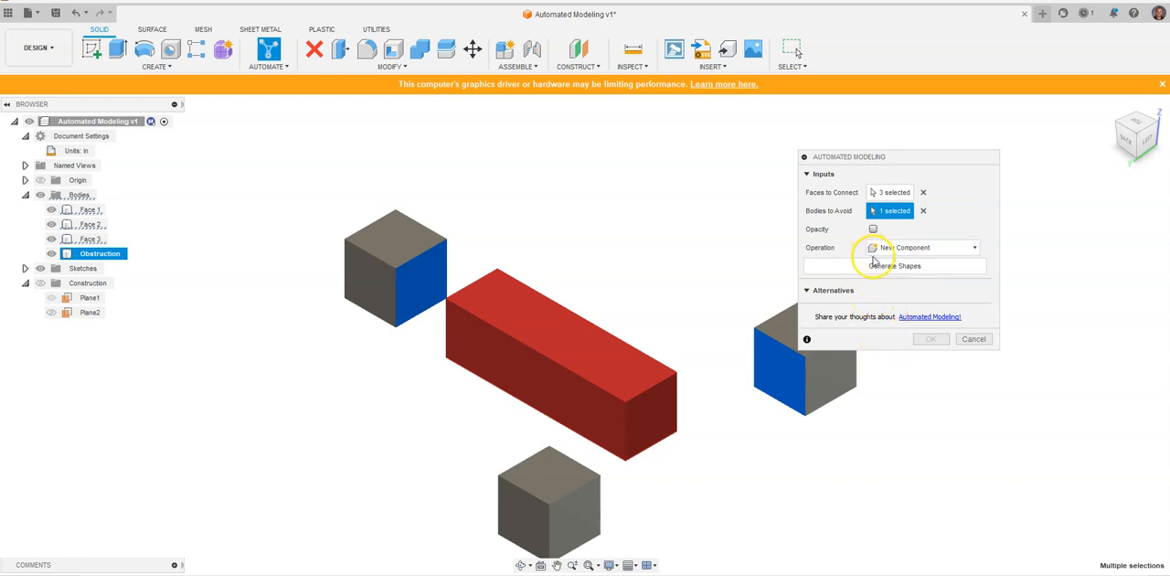
pyautogui.moveTo(900, 272)
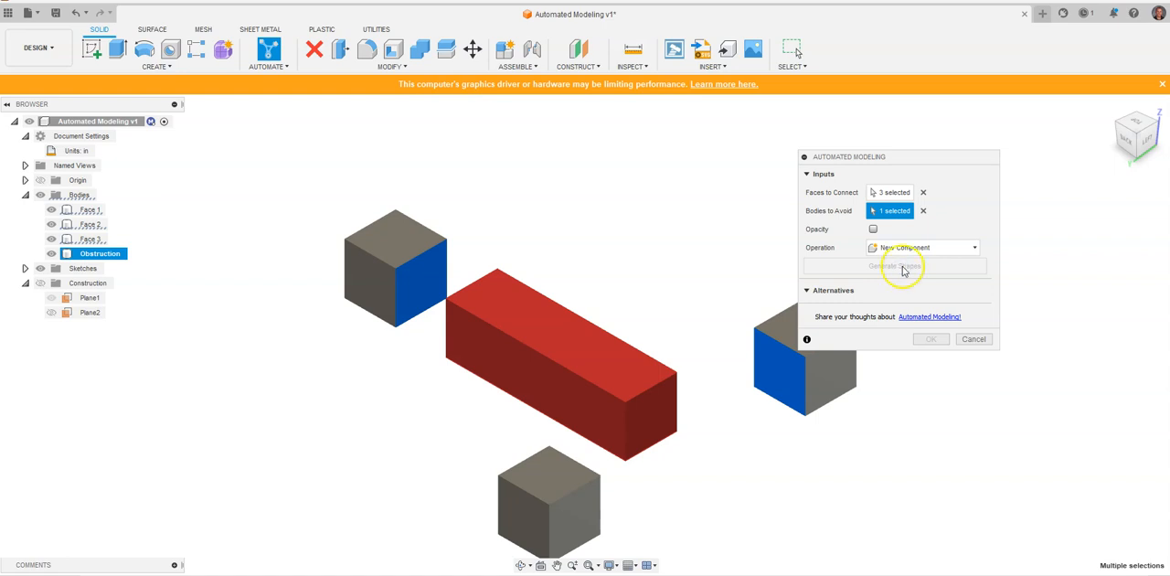
pyautogui.moveTo(893, 334)
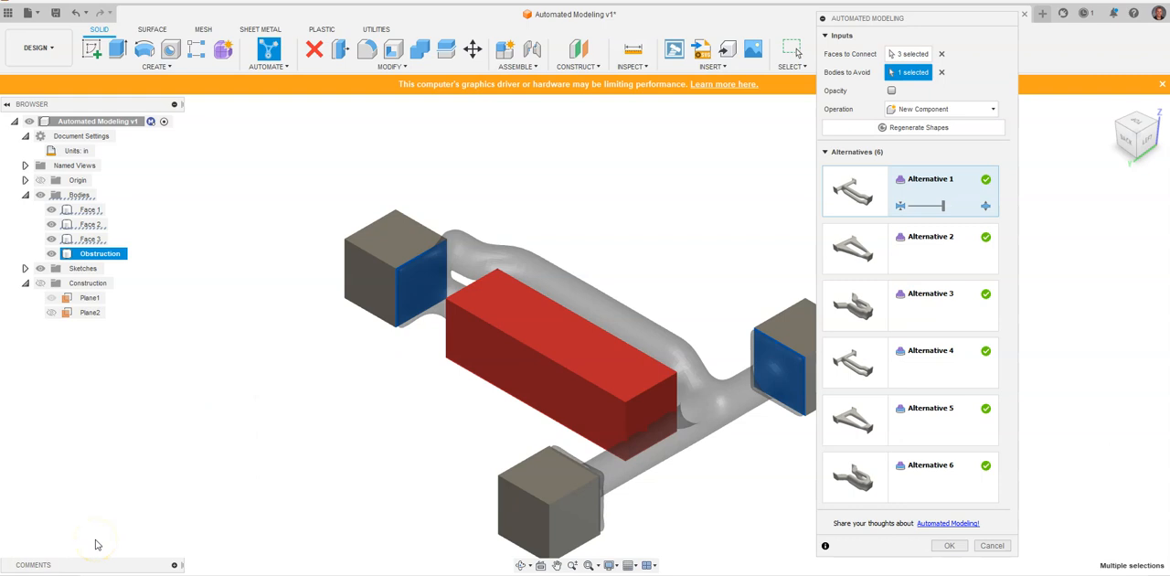
pyautogui.moveTo(731, 173)
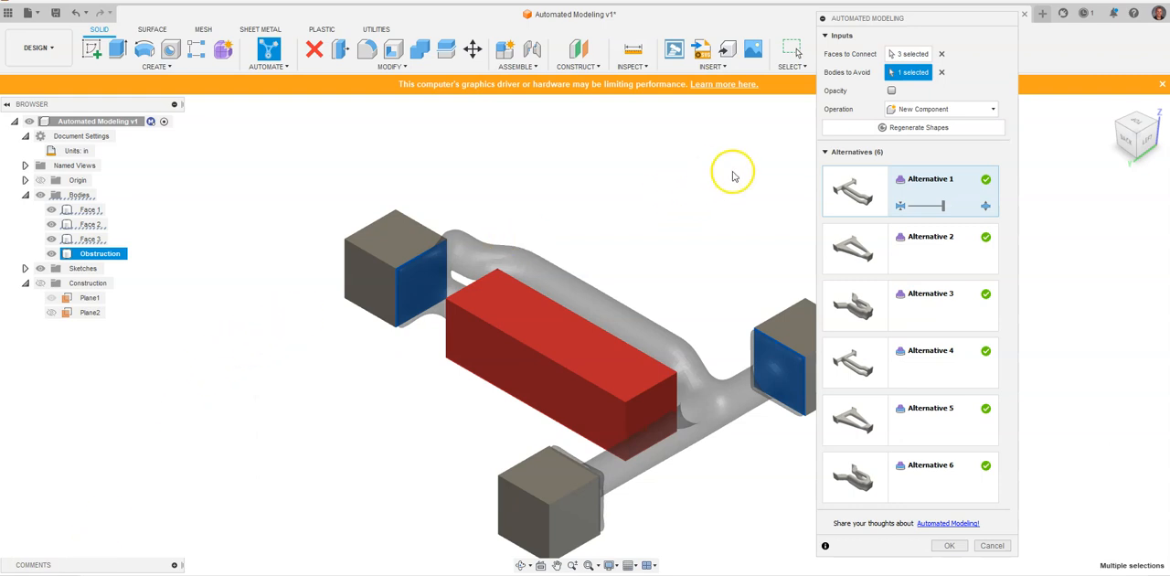
pyautogui.moveTo(854, 277)
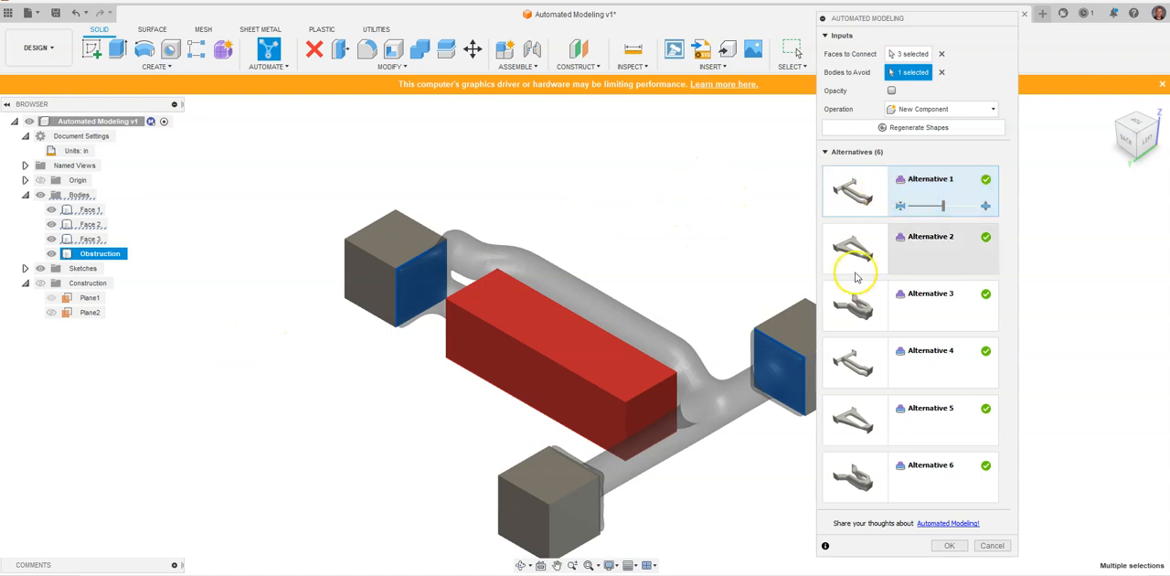
pyautogui.moveTo(807, 444)
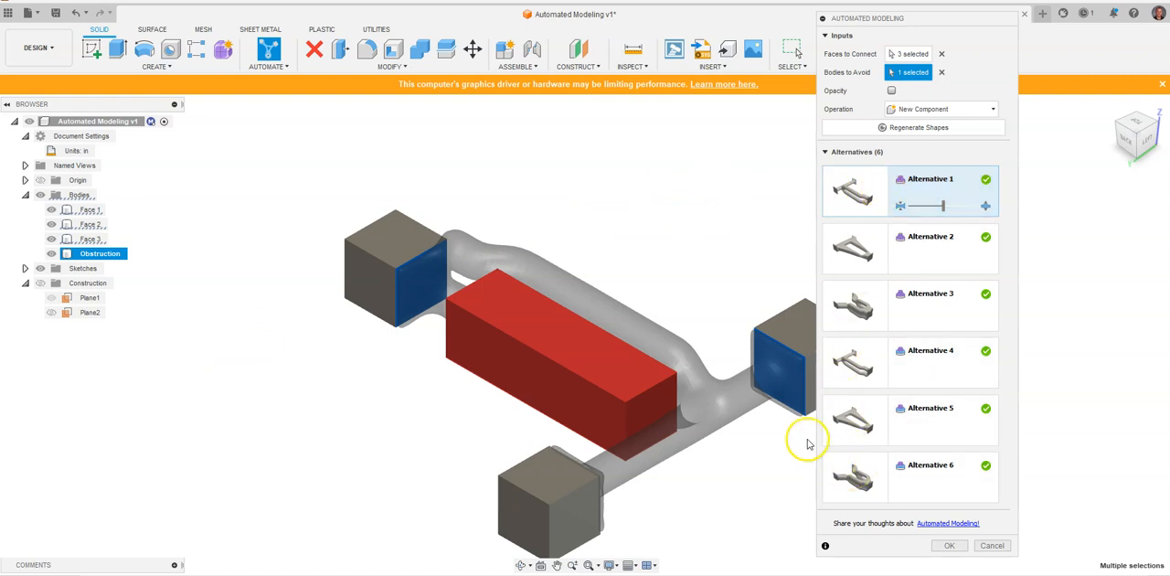
pyautogui.moveTo(656, 223)
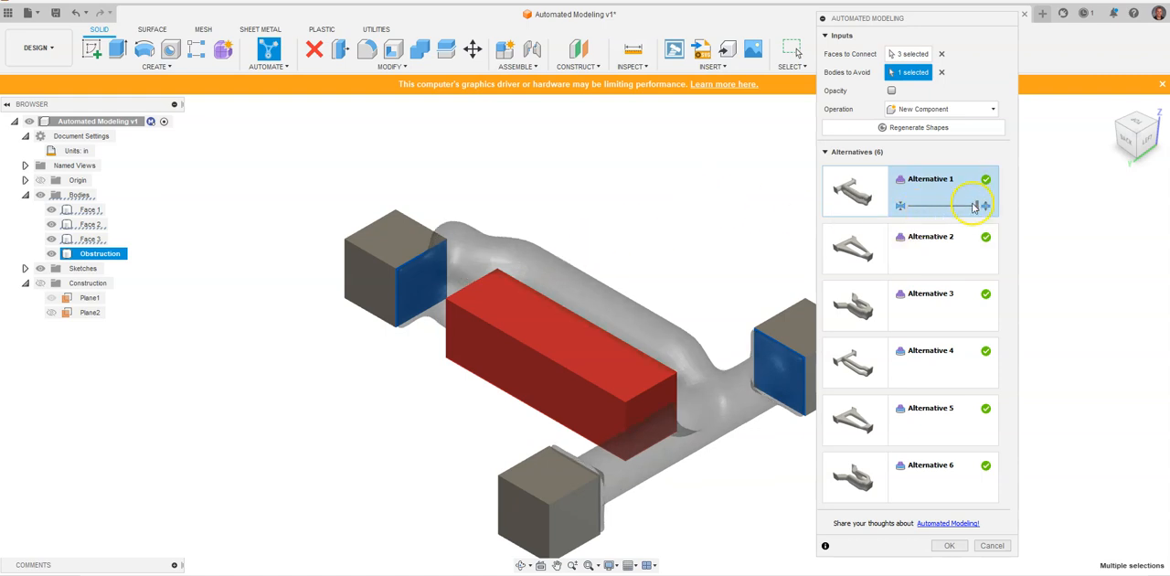
# Adjust thickness, compare Alternatives 2 and 4, and accept triangular Alternative 2
pyautogui.moveTo(976, 205); pyautogui.dragTo(932, 205)
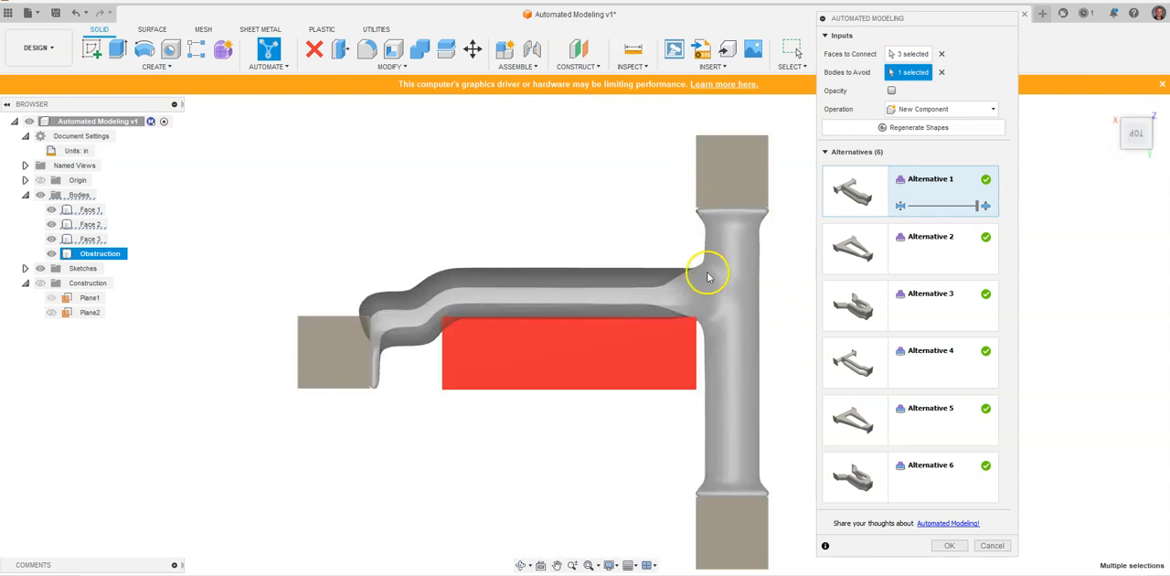
pyautogui.click(904, 248)
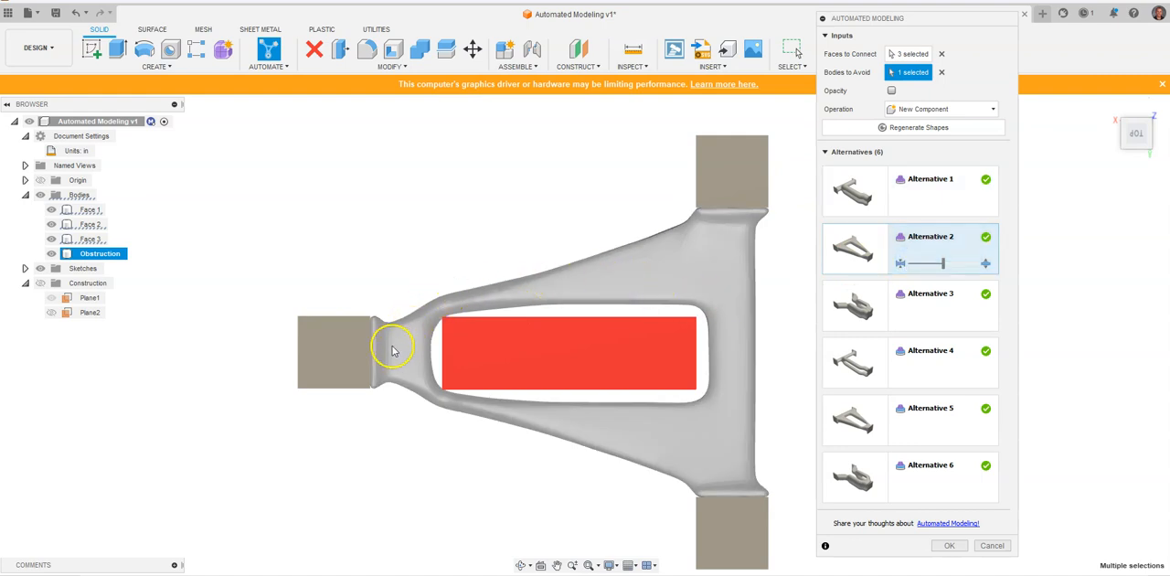
pyautogui.moveTo(754, 441)
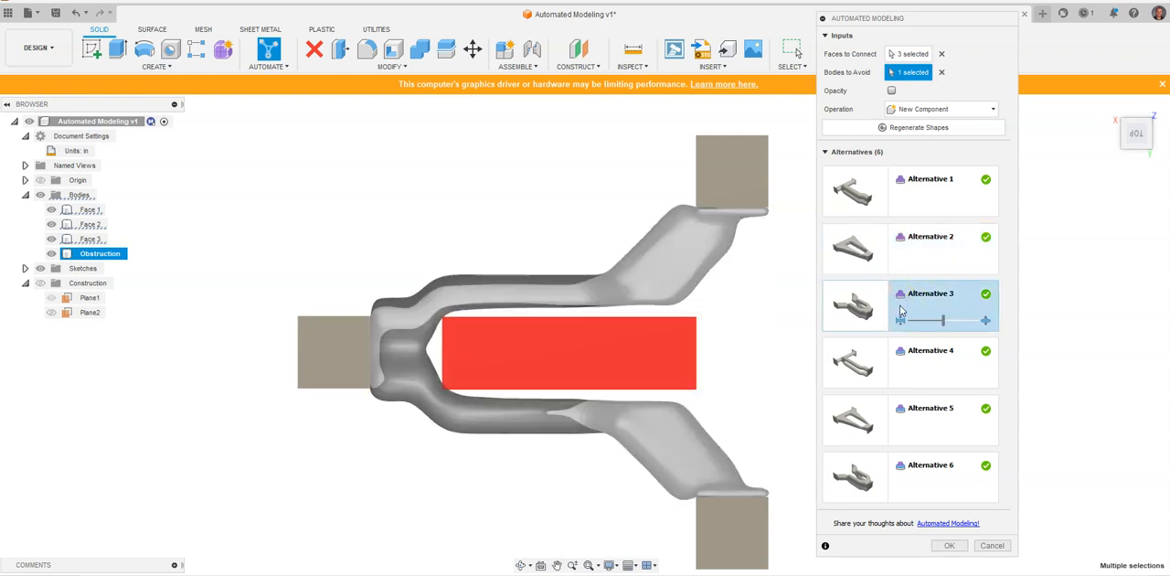
pyautogui.moveTo(1089, 268)
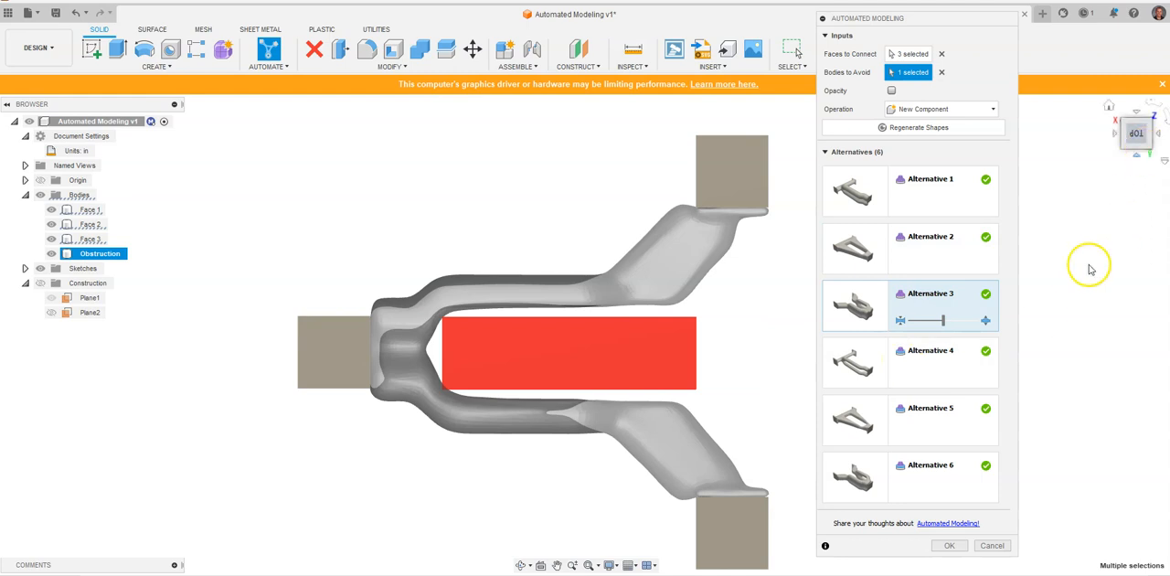
pyautogui.click(929, 408)
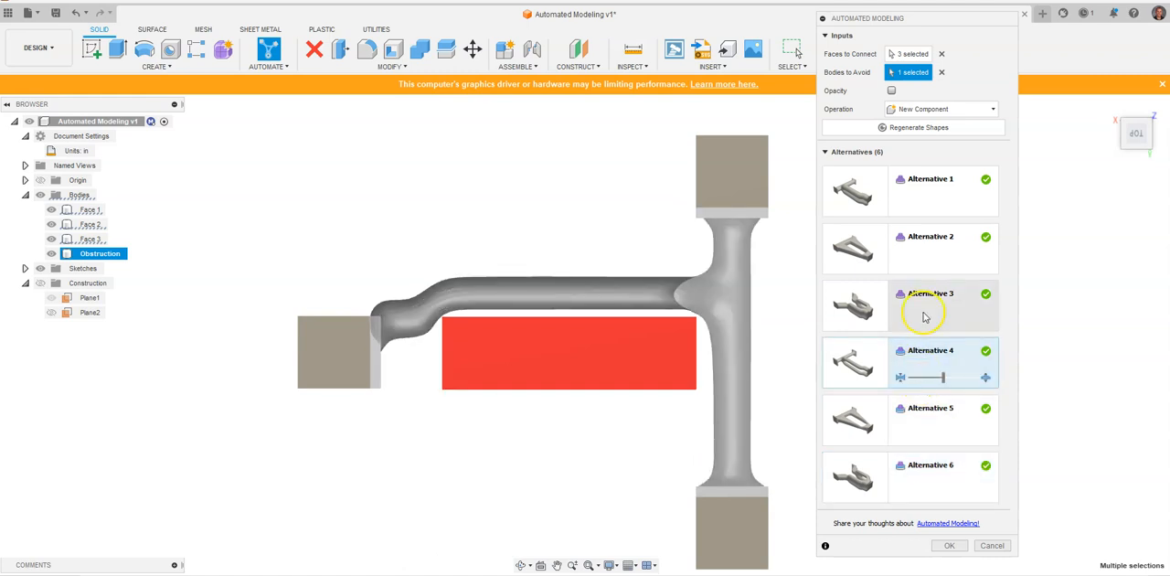
pyautogui.click(930, 248)
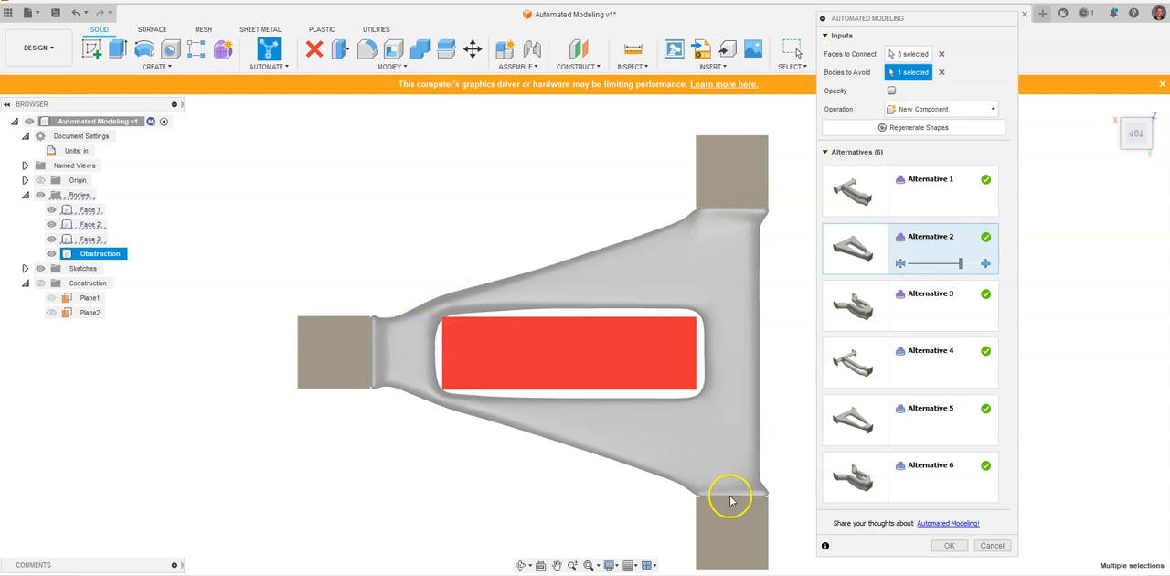
pyautogui.moveTo(594, 218)
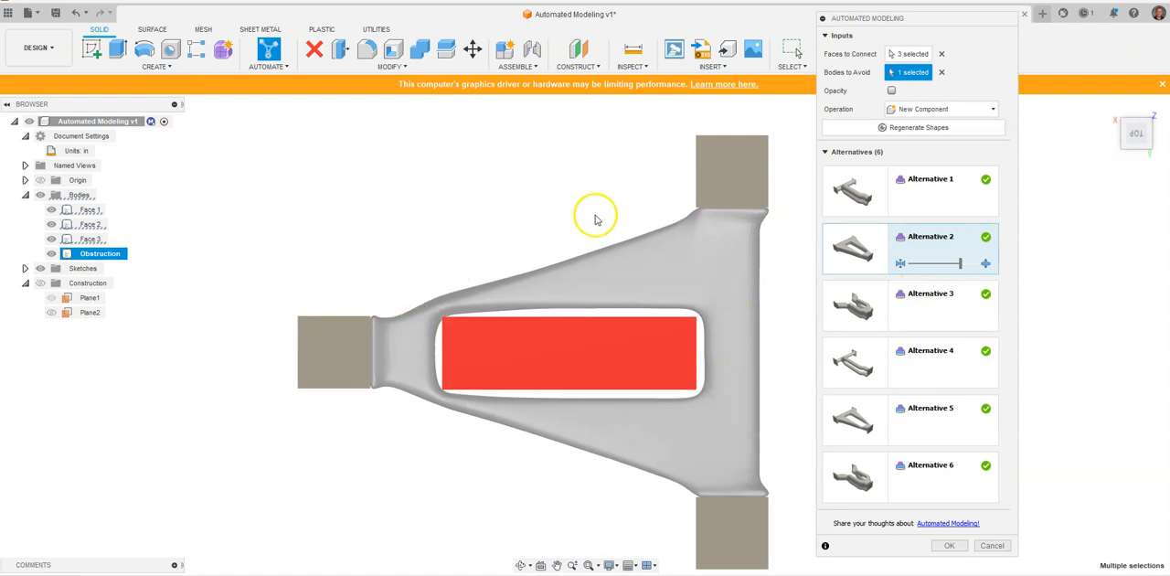
pyautogui.moveTo(394, 185)
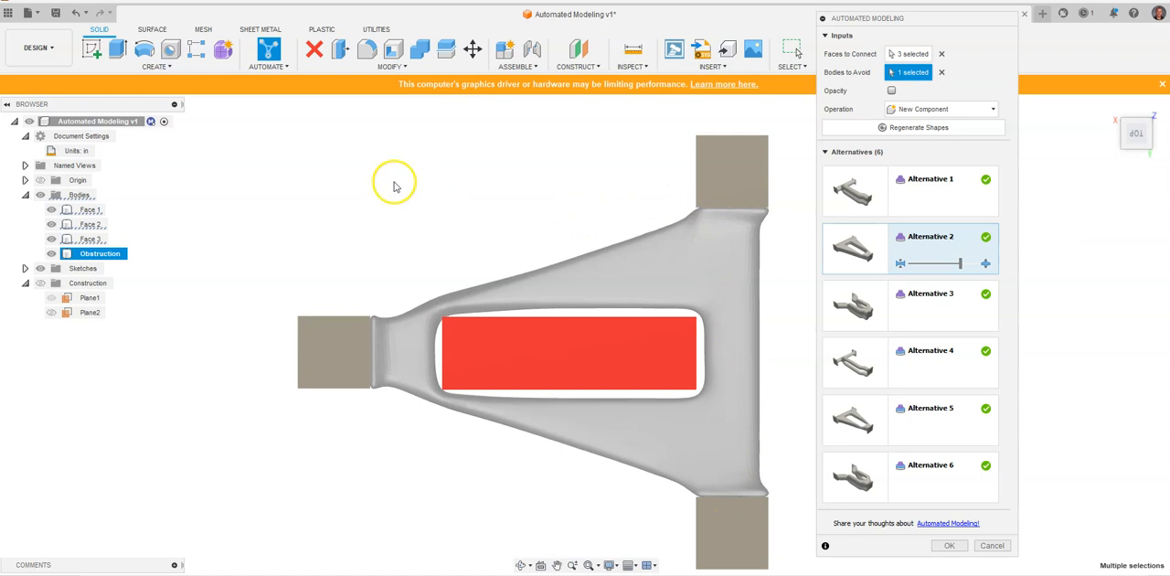
pyautogui.moveTo(925, 353)
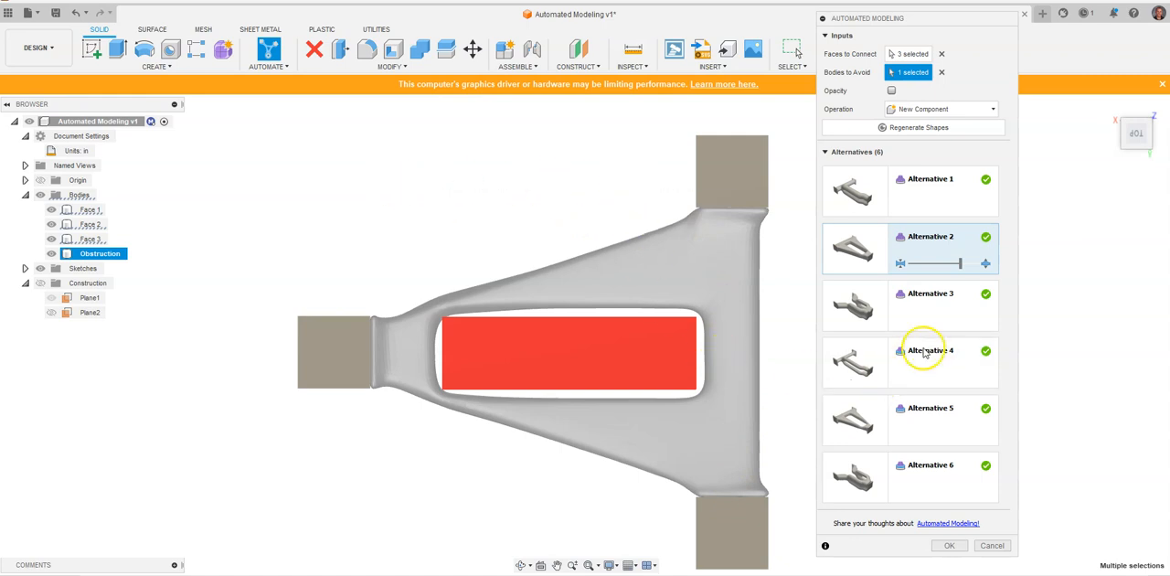
pyautogui.moveTo(923, 251)
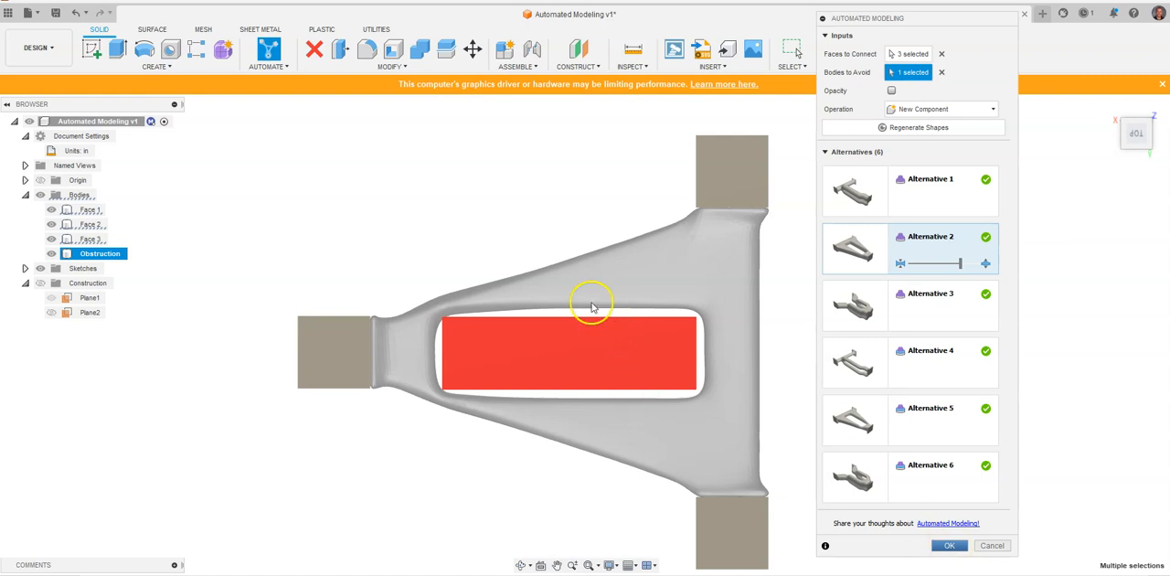
pyautogui.click(948, 545)
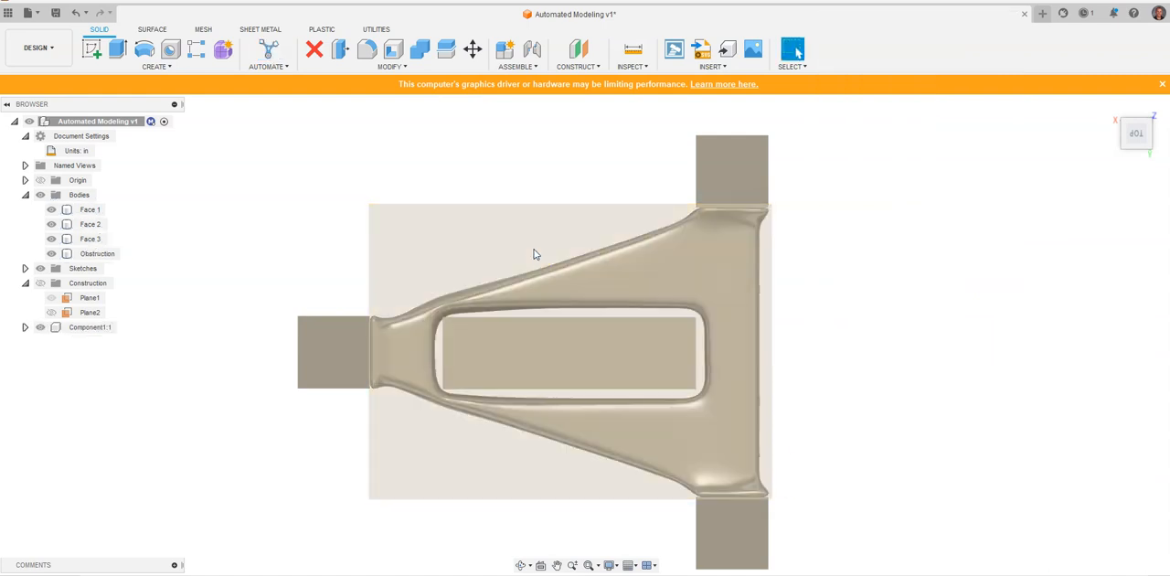
# Hide the cubes and obstruction bodies under Component1:1, then orbit to inspect the connector
pyautogui.moveTo(535, 254); pyautogui.dragTo(1110, 105)
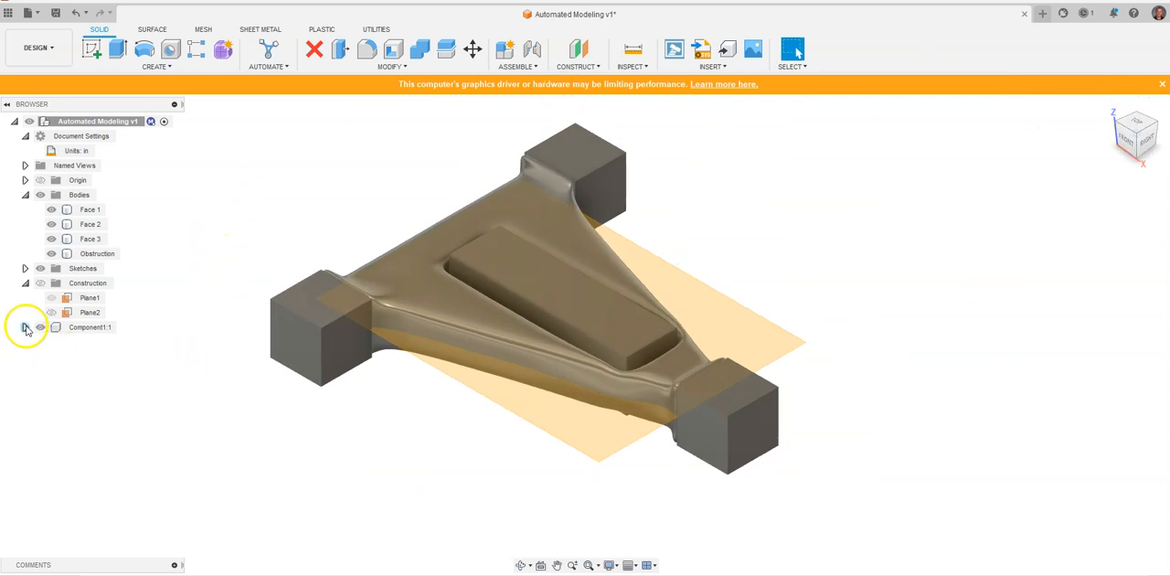
pyautogui.click(25, 326)
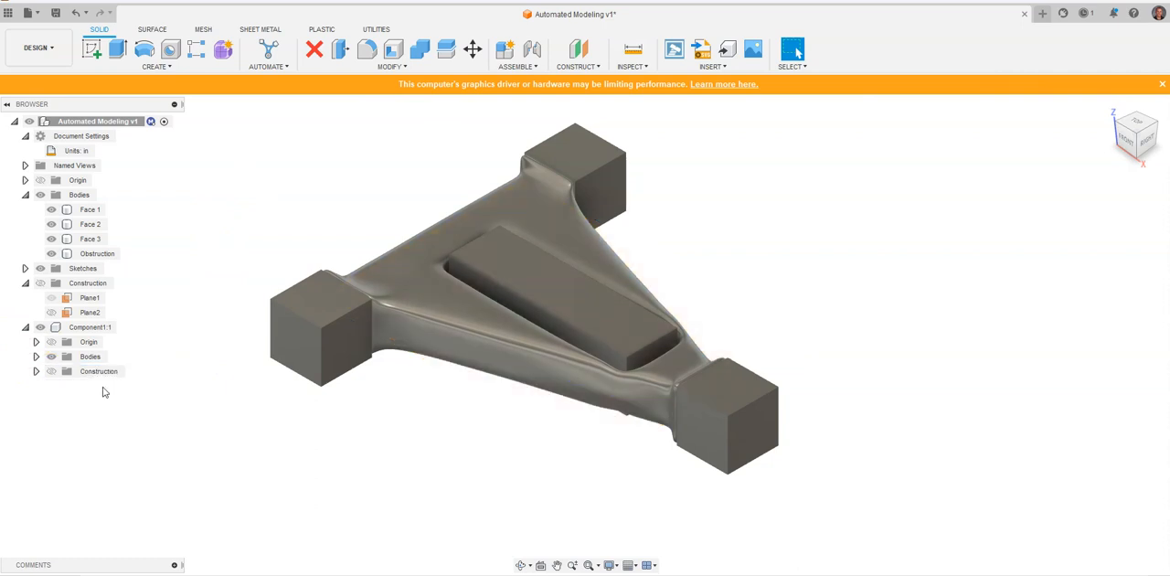
pyautogui.click(80, 194)
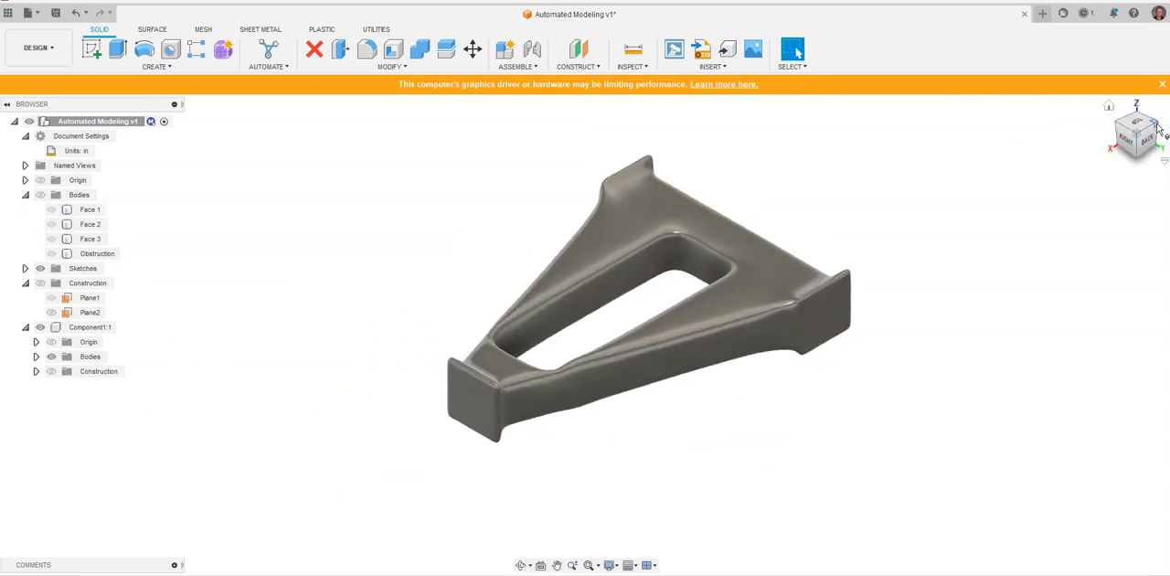
pyautogui.moveTo(1081, 142)
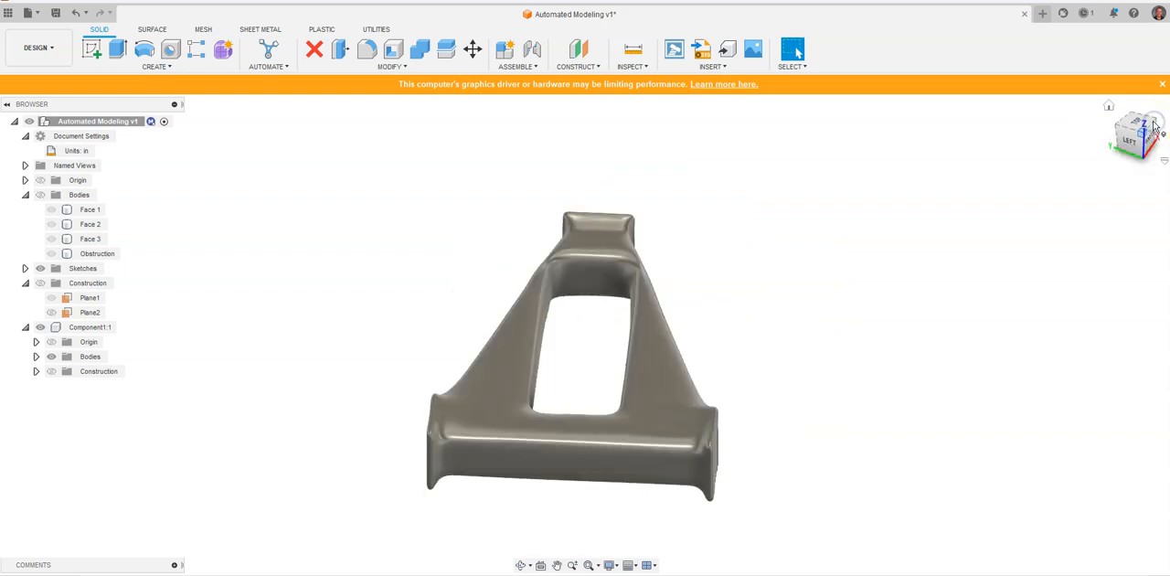
pyautogui.moveTo(566, 356); pyautogui.dragTo(809, 323)
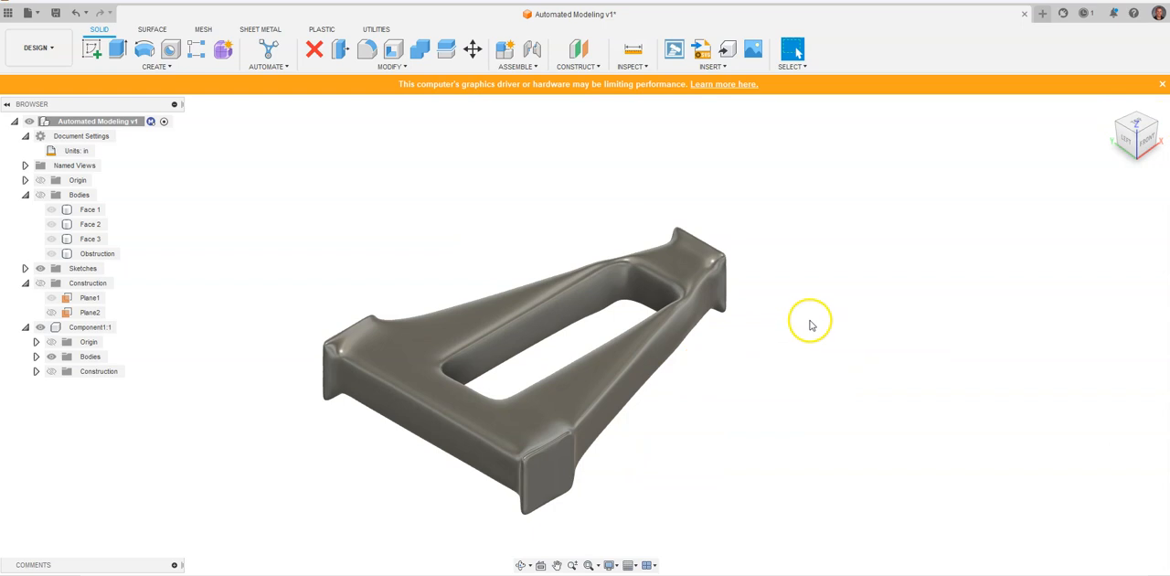
pyautogui.moveTo(364, 225)
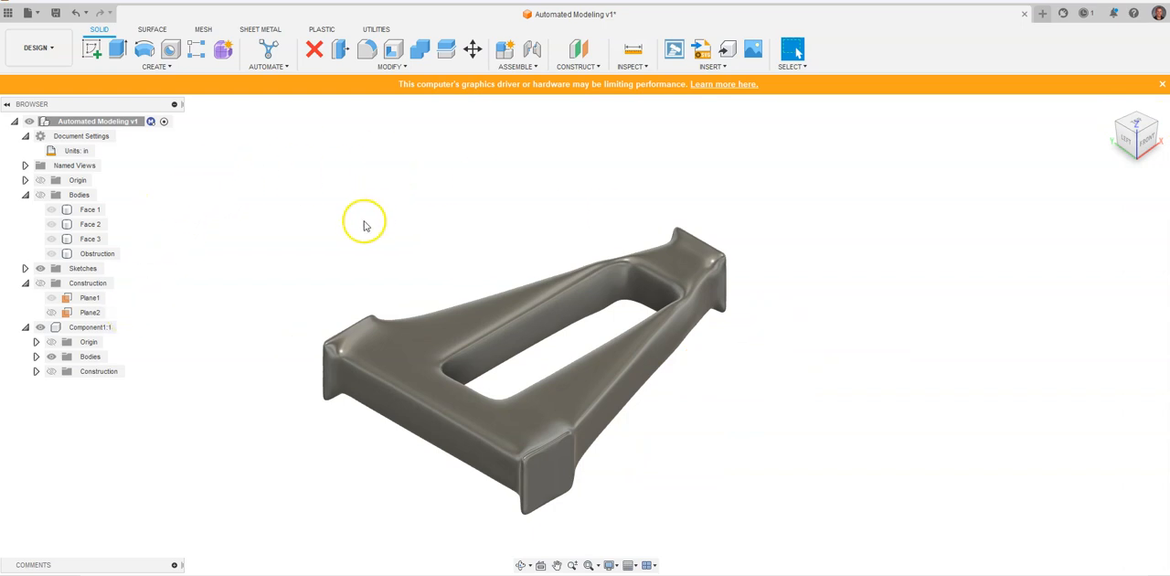
pyautogui.click(89, 327)
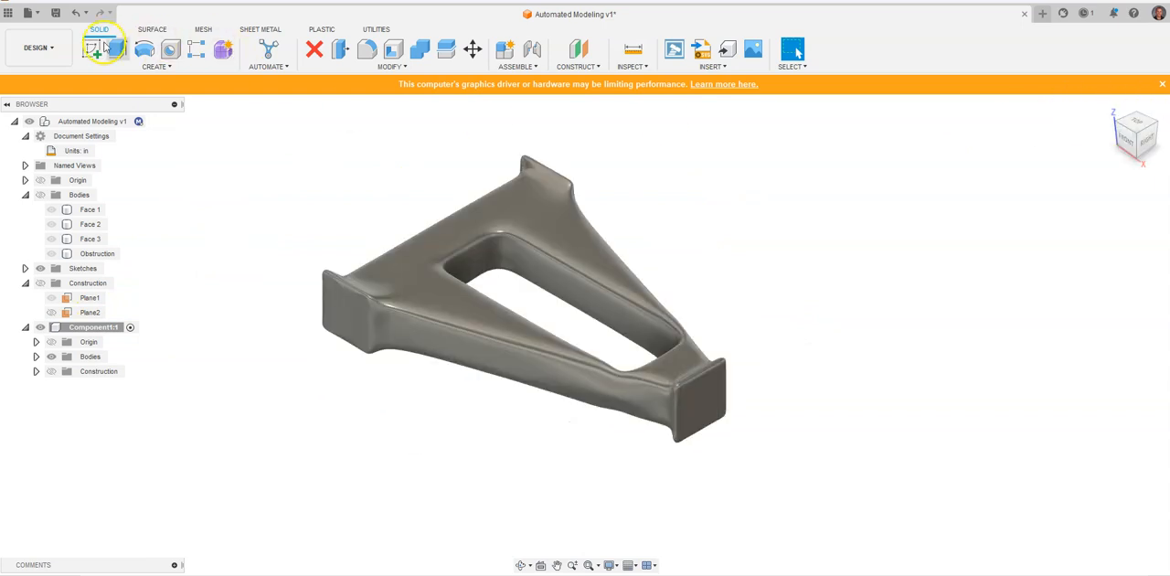
# Open the workspace list and close it without switching workspaces
pyautogui.click(38, 46)
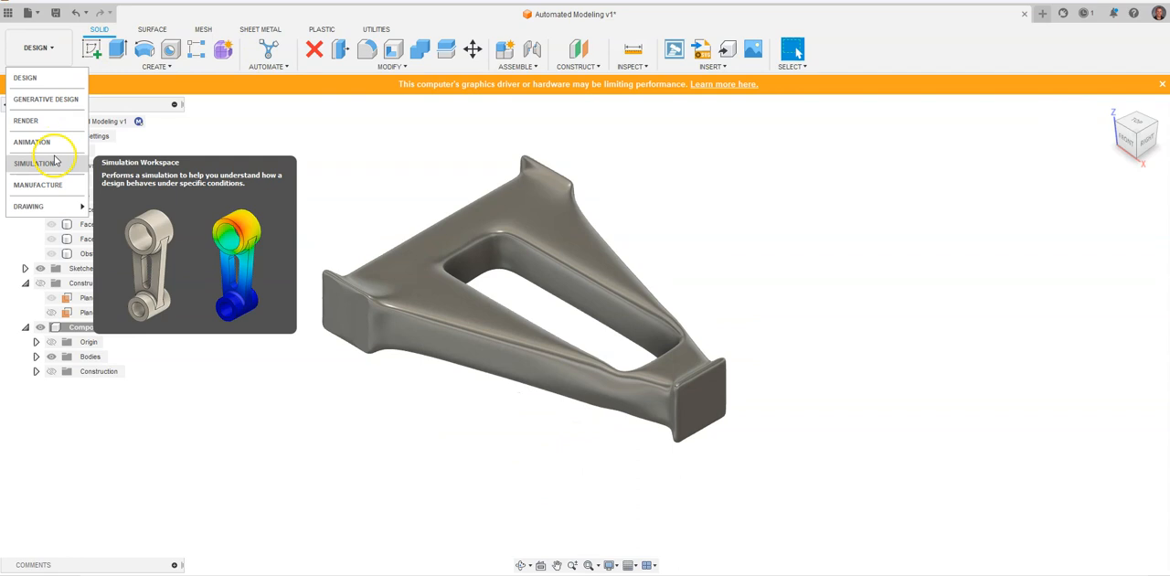
pyautogui.click(805, 272)
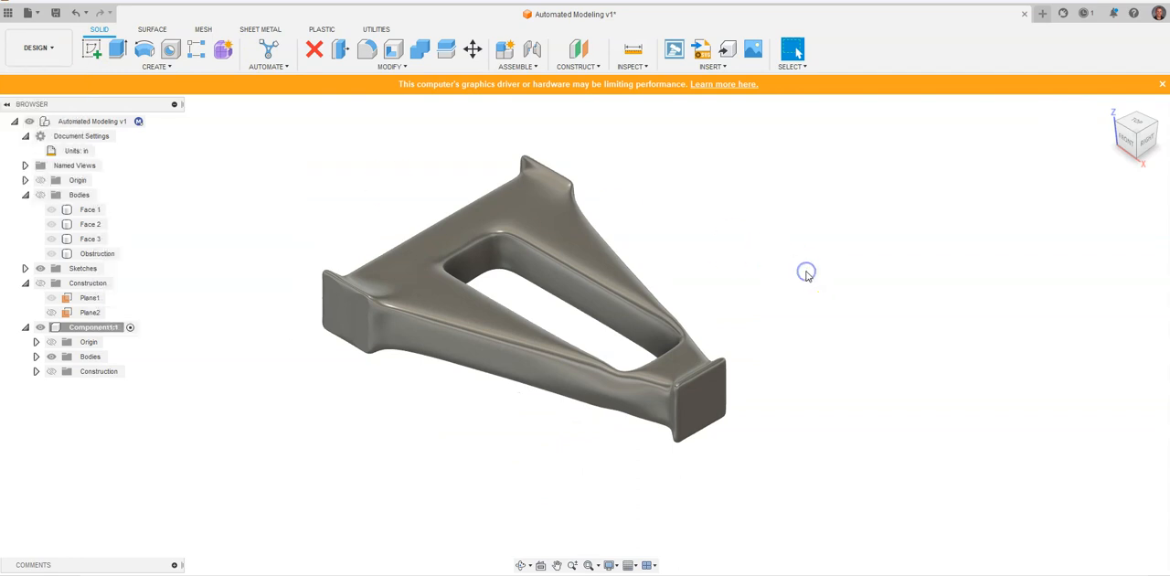
pyautogui.moveTo(397, 224)
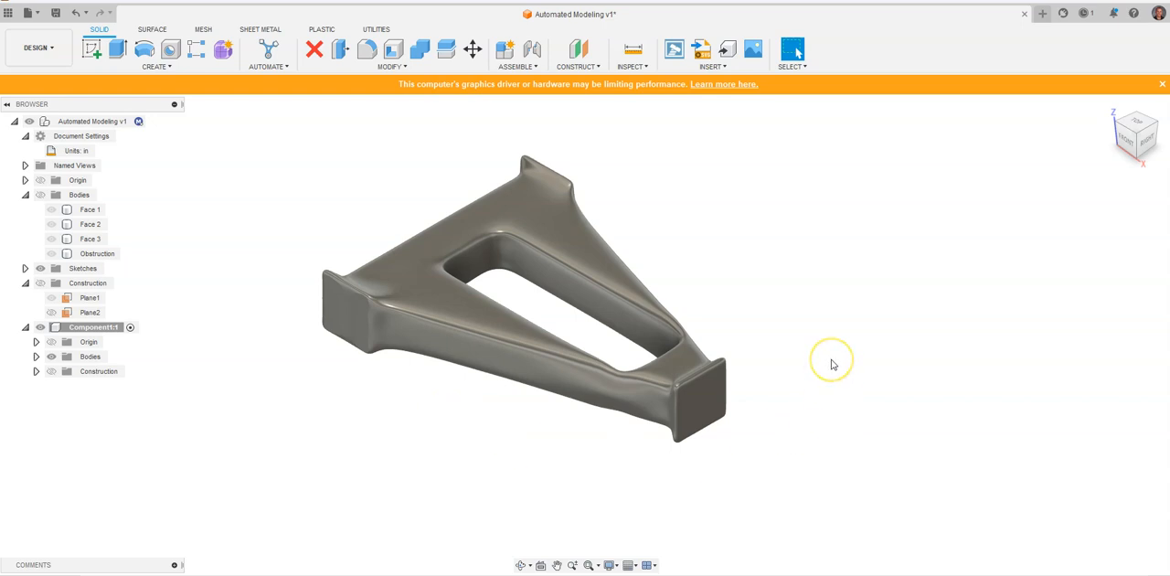
pyautogui.moveTo(746, 290)
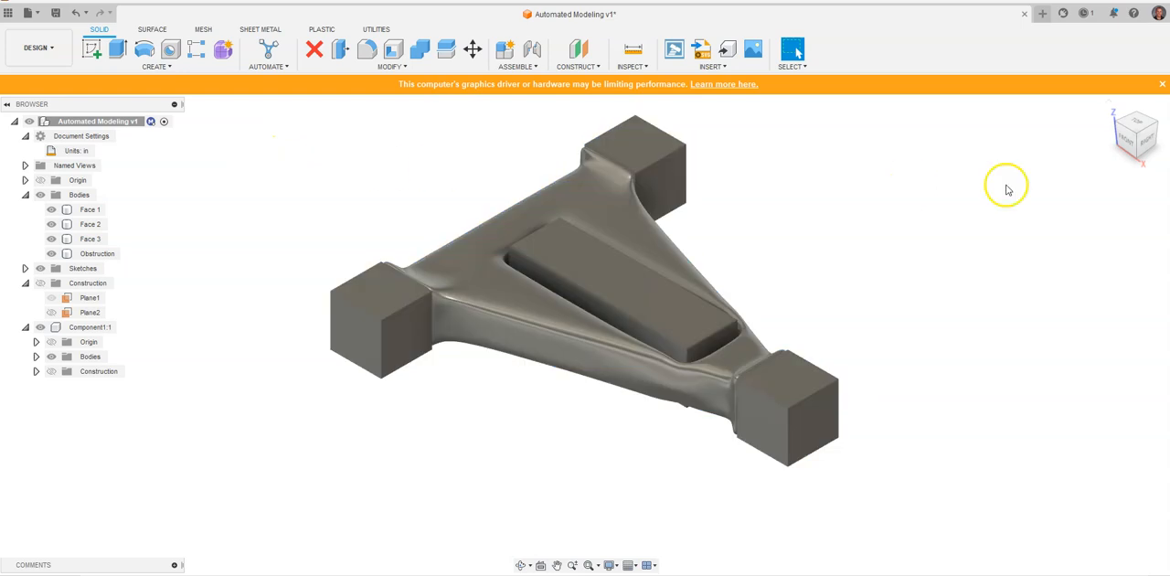
pyautogui.moveTo(1138, 132)
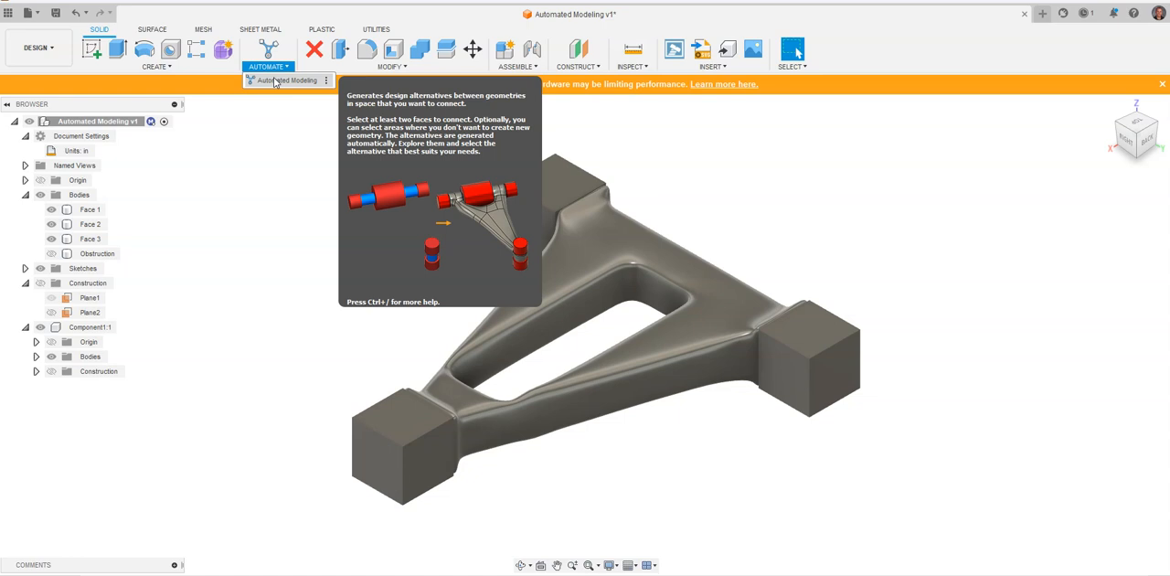
pyautogui.click(156, 50)
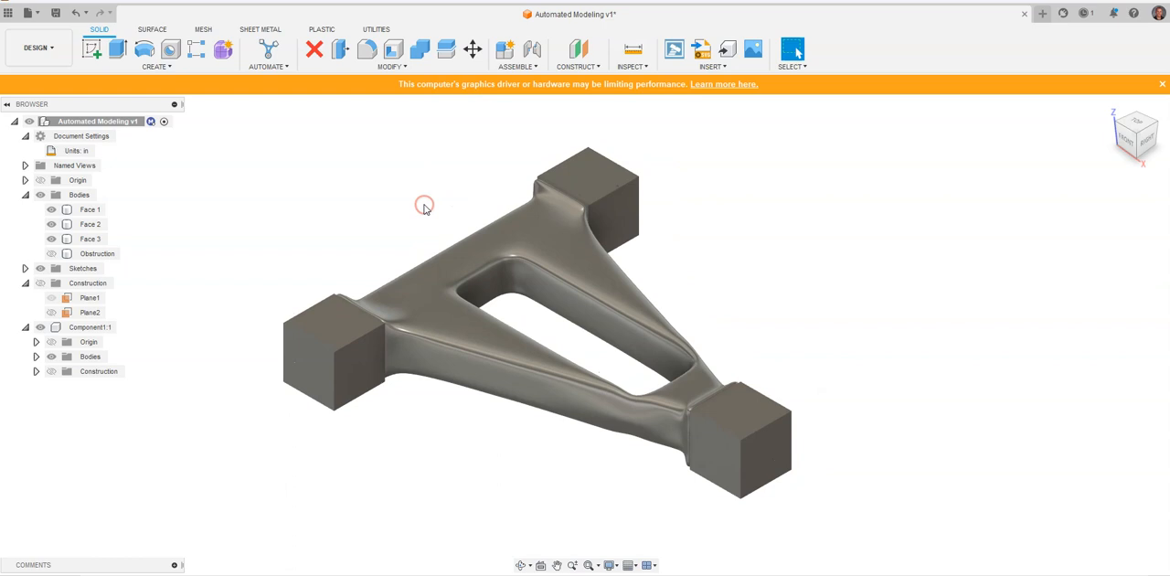
pyautogui.moveTo(251, 187)
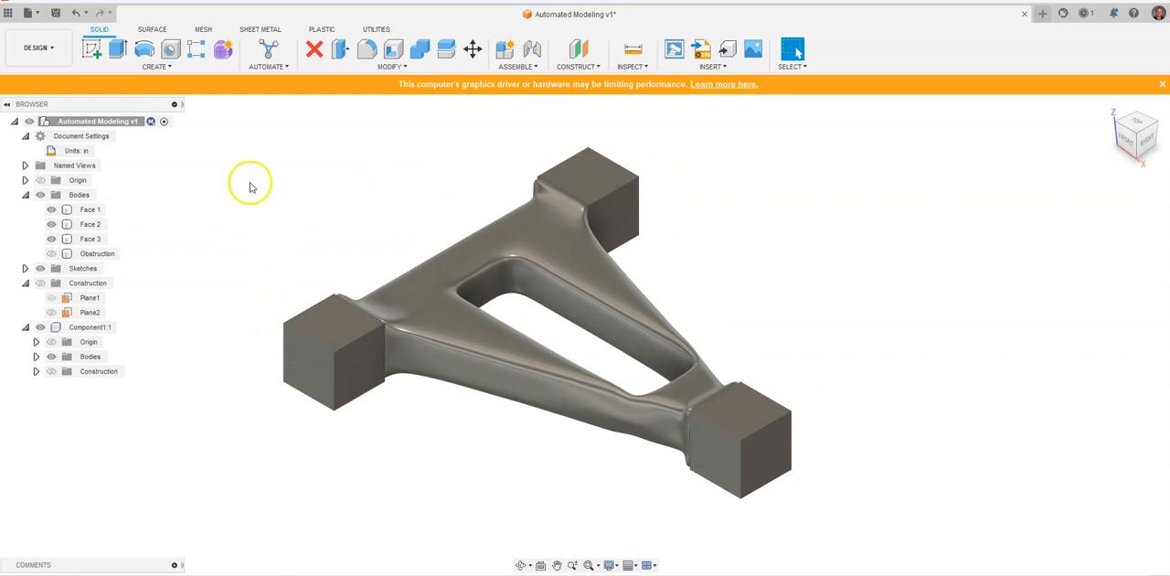
pyautogui.click(265, 42)
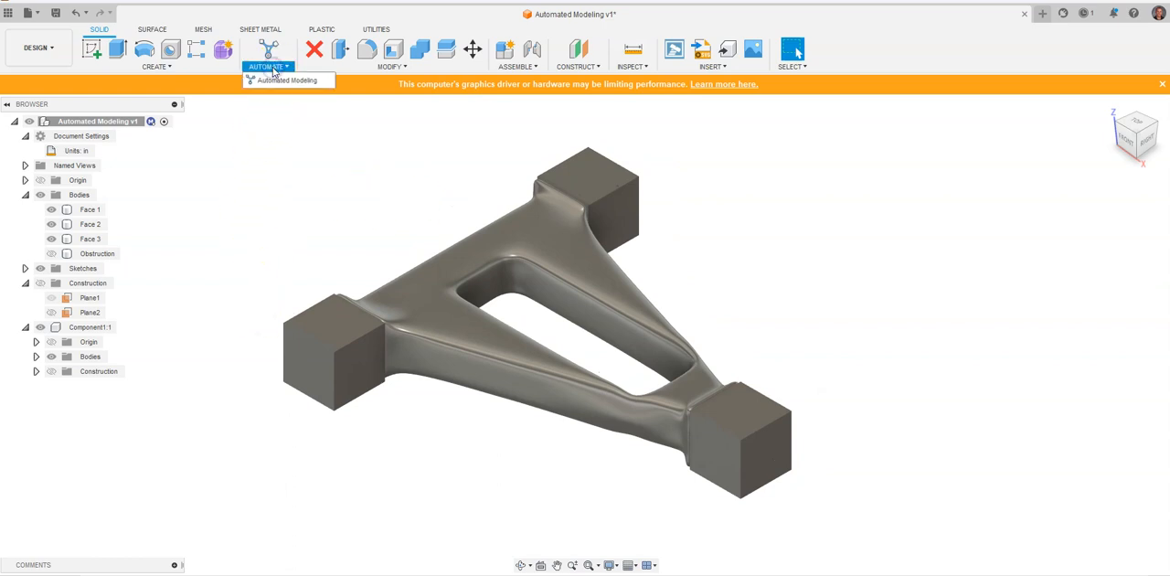